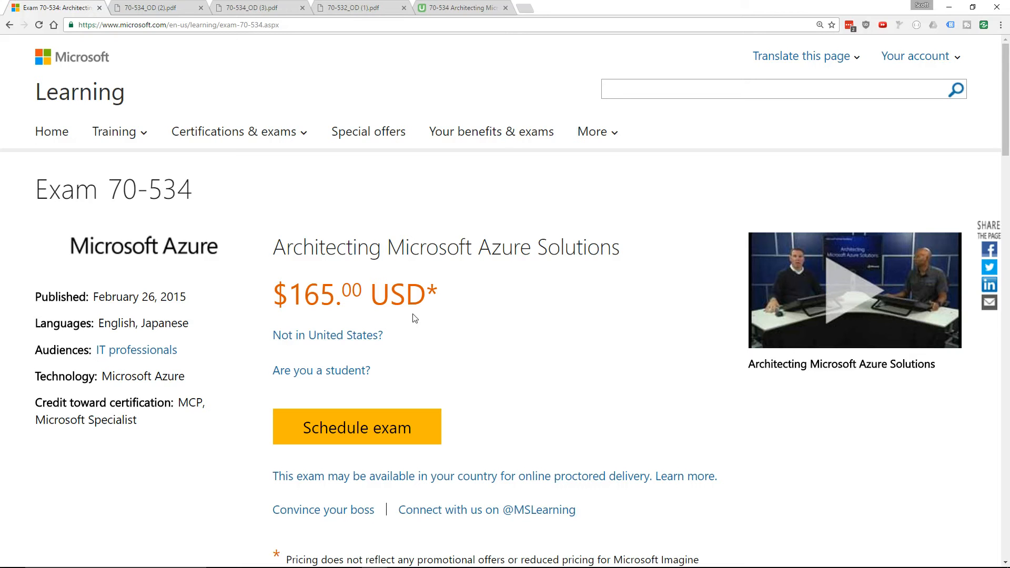
{"action": "mouse_move", "coordinate": [238, 243]}
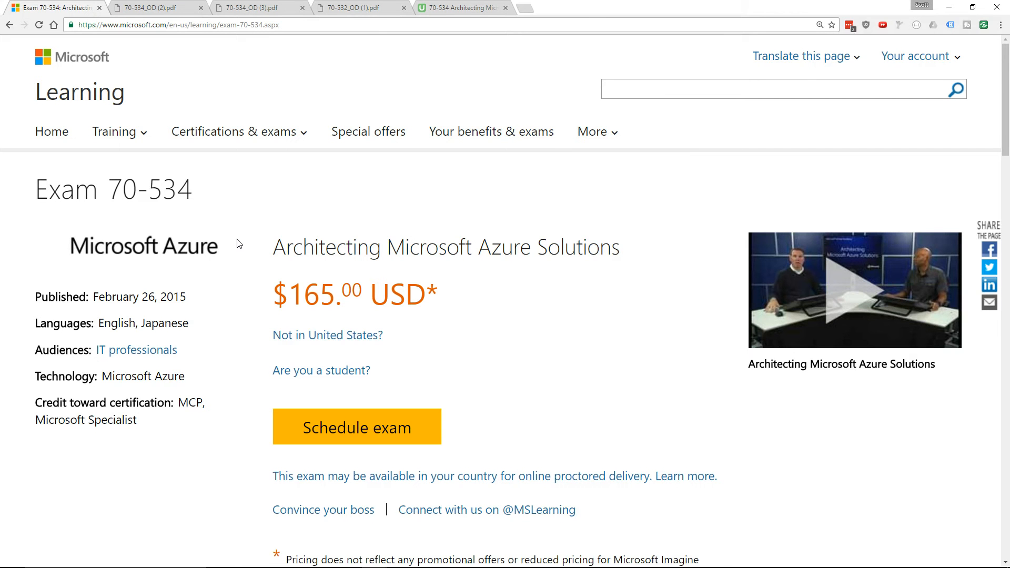
Scroll to Skills measured and highlight the paragraph announcing the November 22, 2016 exam republish
{"action": "scroll", "scroll_direction": "down", "scroll_amount": 3}
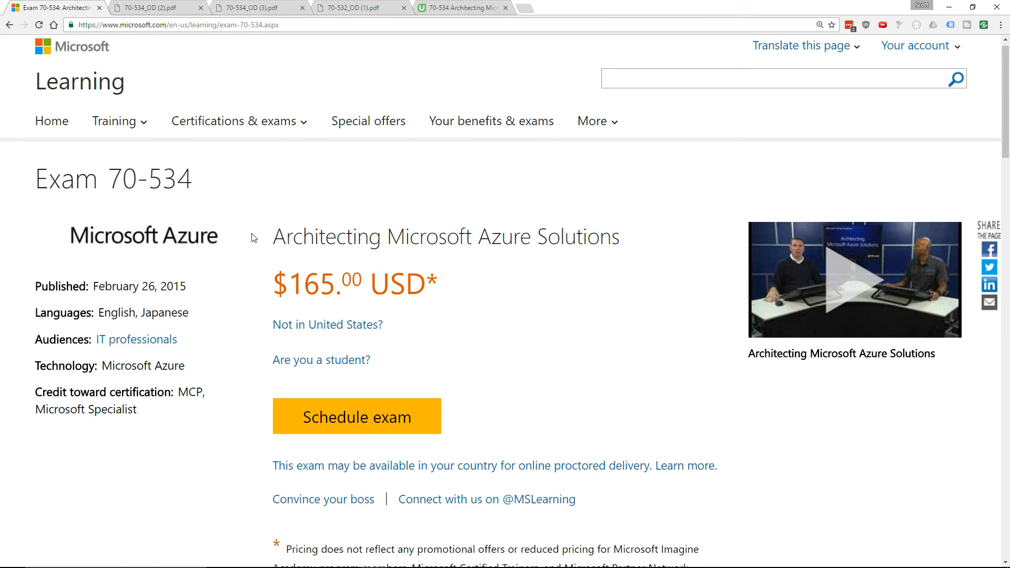
{"action": "scroll", "scroll_direction": "down", "scroll_amount": 3}
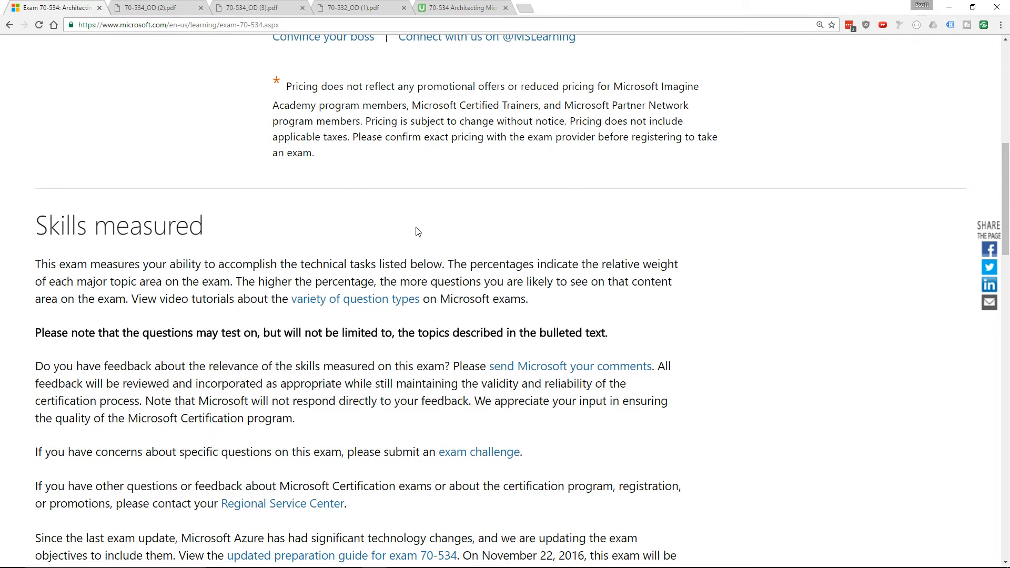
{"action": "scroll", "scroll_direction": "down", "scroll_amount": 3}
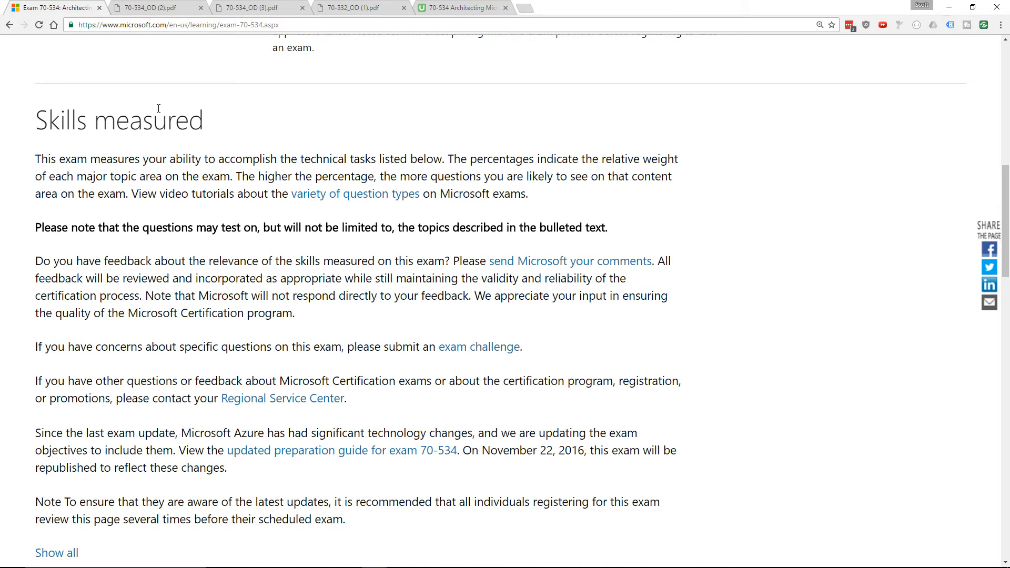
{"action": "scroll", "scroll_direction": "down", "scroll_amount": 3}
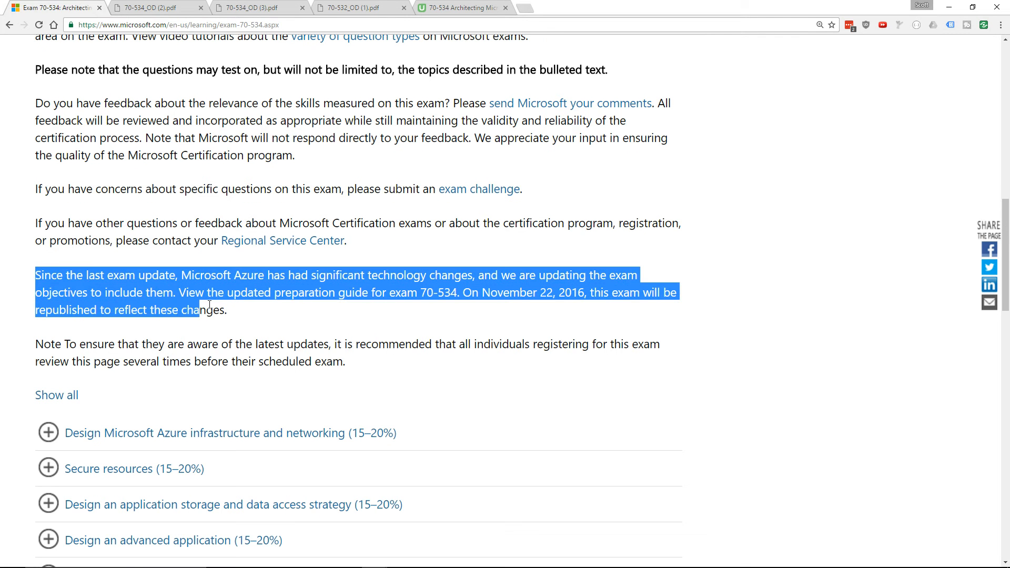
{"action": "left_click", "coordinate": [464, 293]}
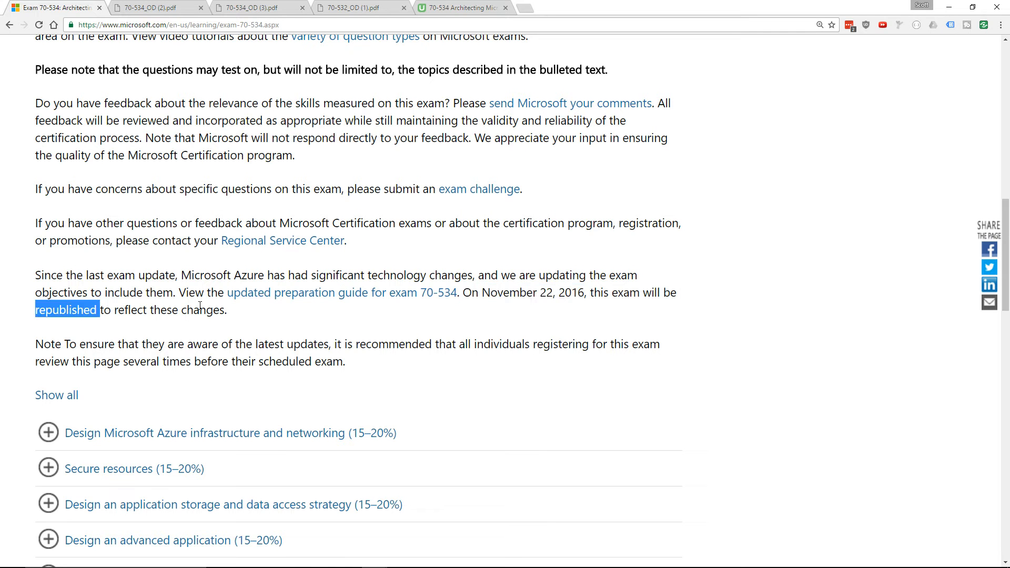
{"action": "mouse_move", "coordinate": [38, 276]}
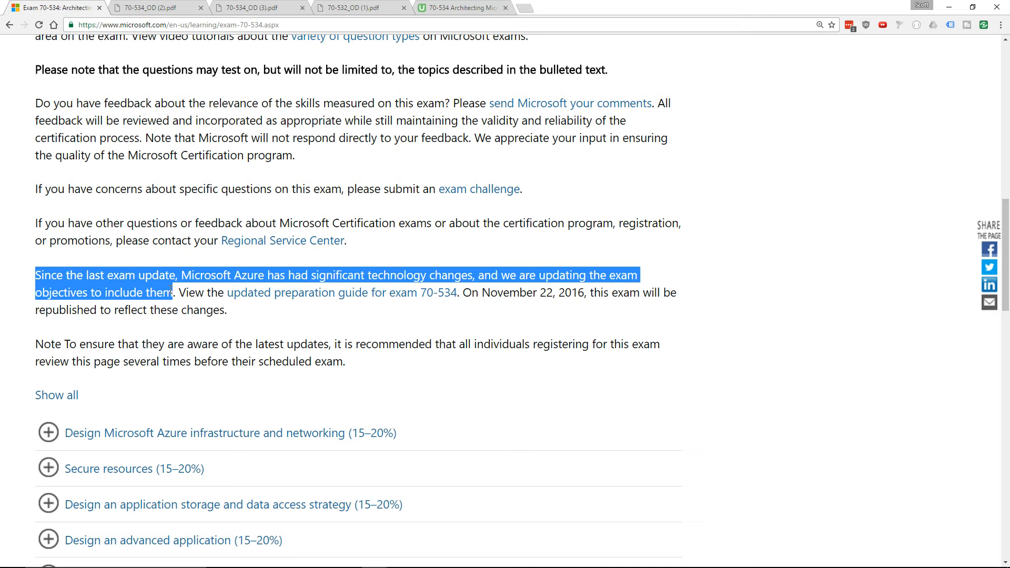
{"action": "left_click", "coordinate": [174, 288]}
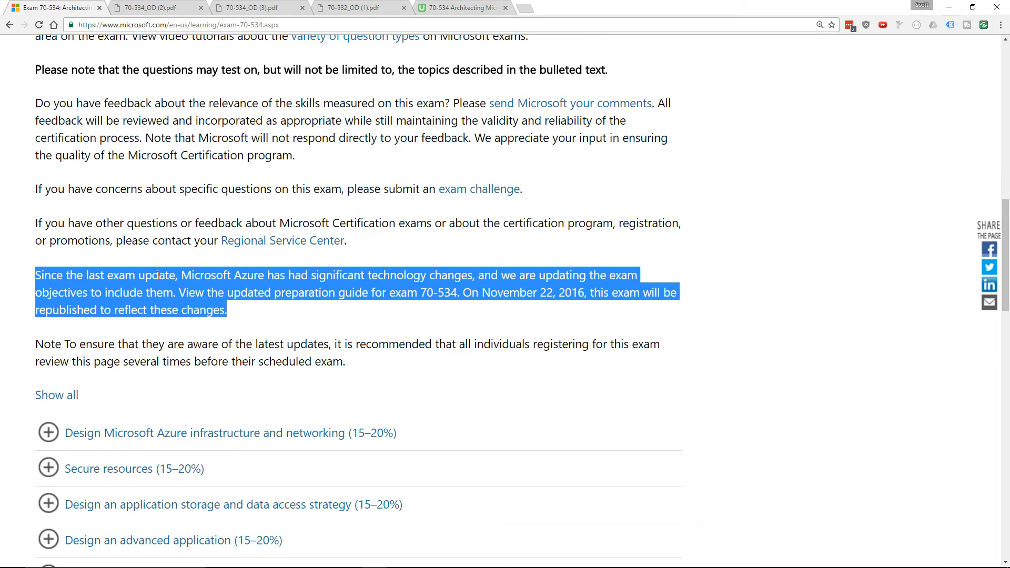
{"action": "mouse_move", "coordinate": [182, 54]}
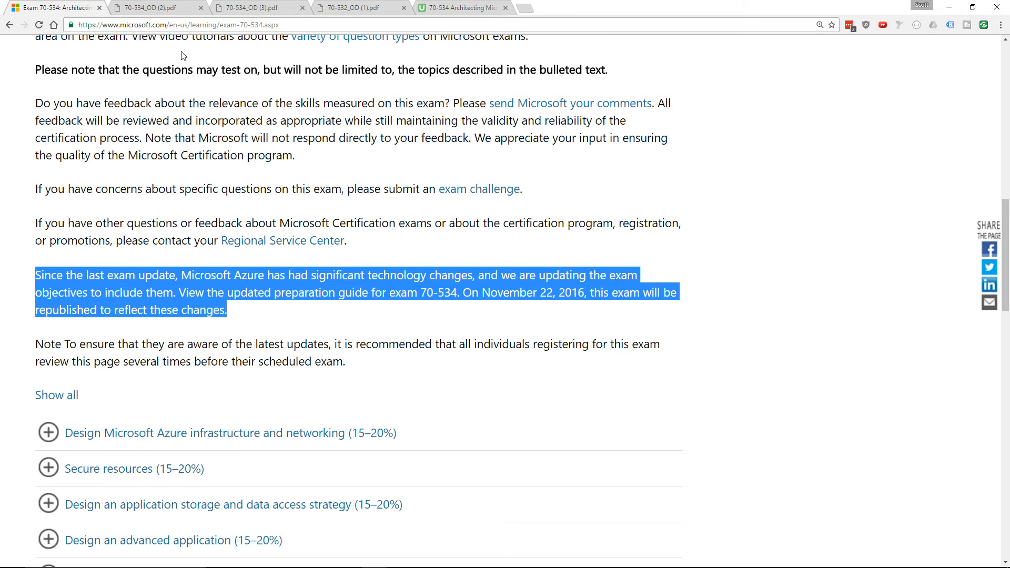
View the new Objective Domain PDF, then skim through the June 2016 objectives PDF
{"action": "left_click", "coordinate": [251, 8]}
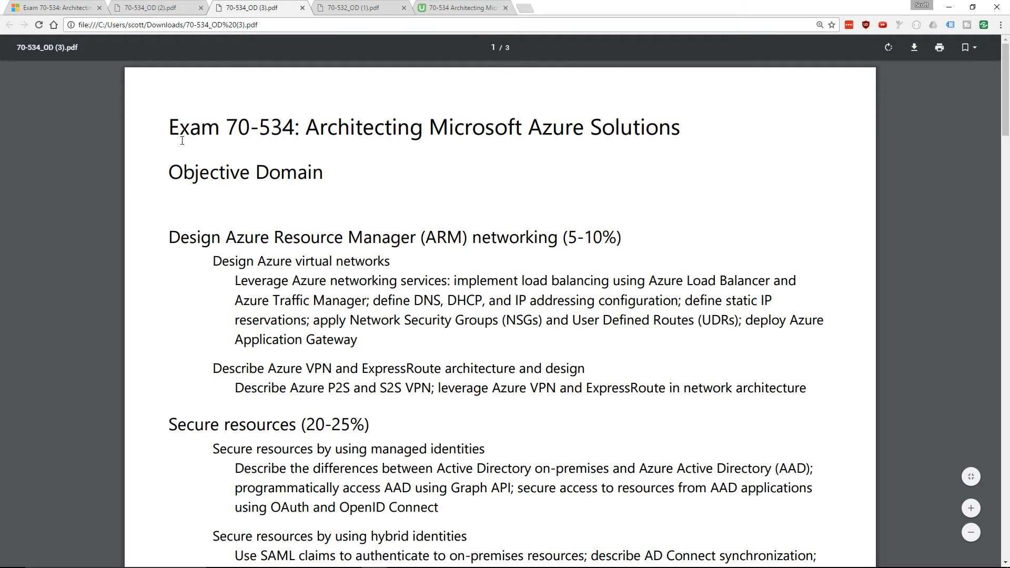
{"action": "mouse_move", "coordinate": [347, 179]}
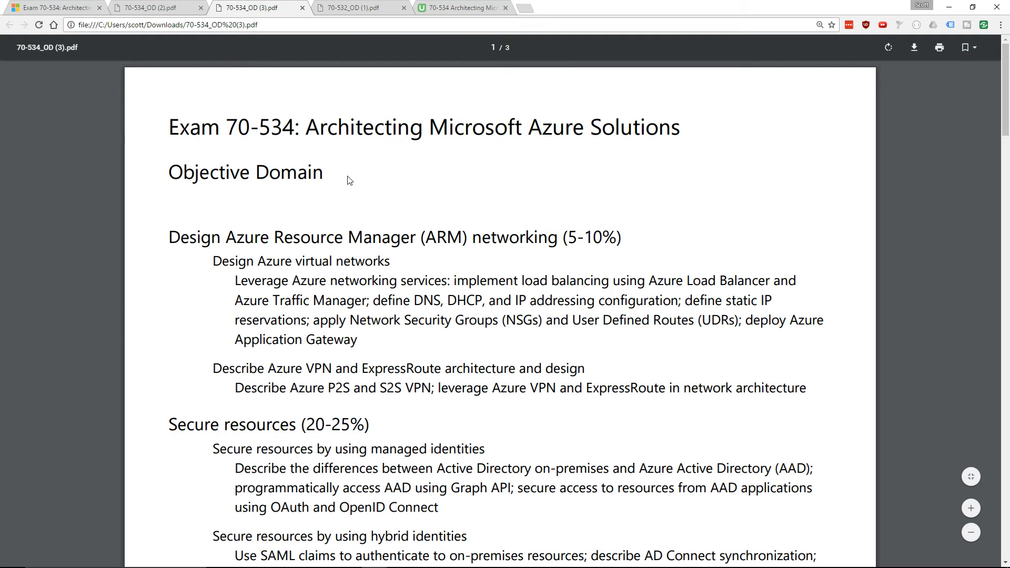
{"action": "mouse_move", "coordinate": [332, 179]}
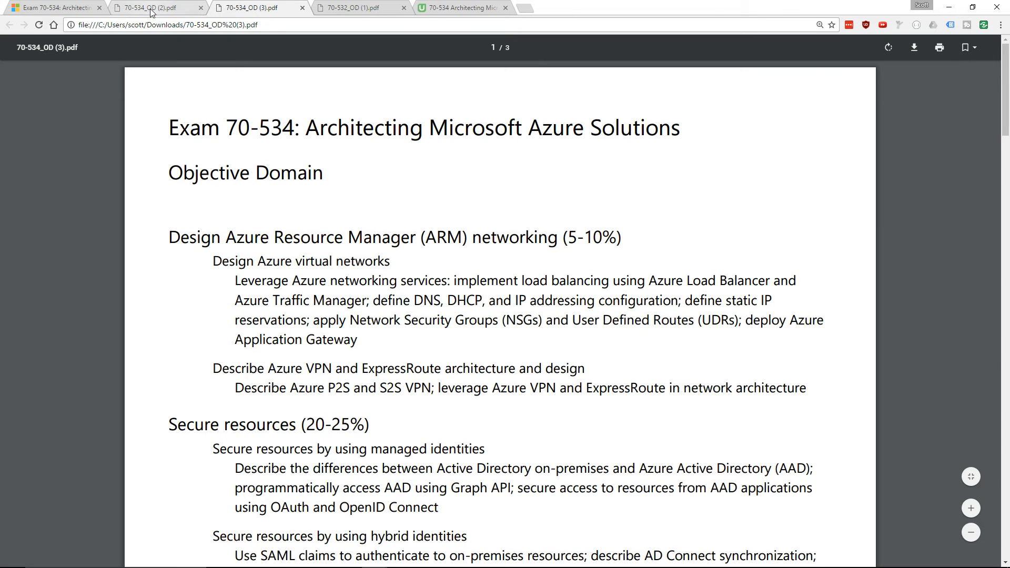
{"action": "left_click", "coordinate": [154, 8]}
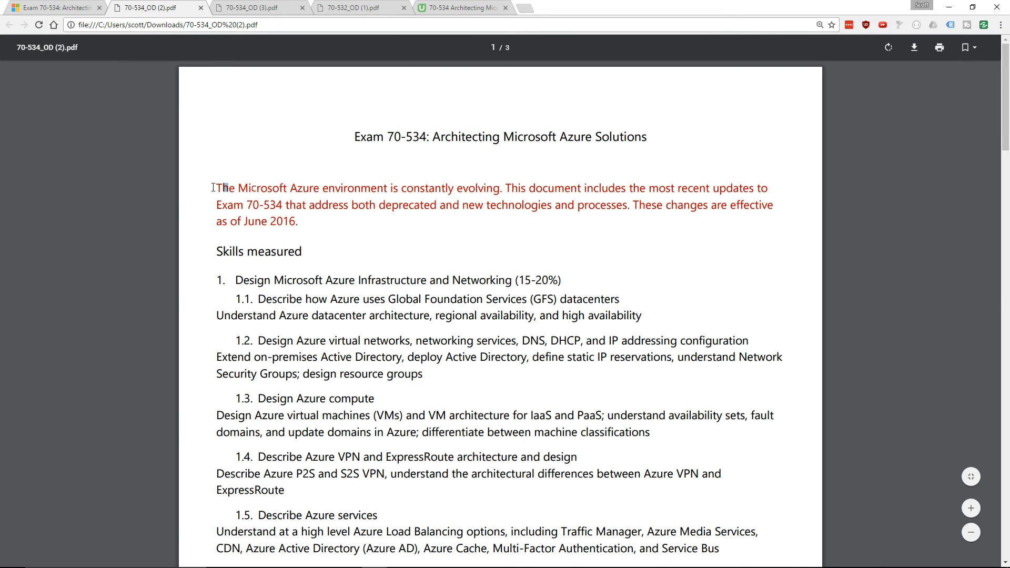
{"action": "scroll", "scroll_direction": "down", "scroll_amount": 3}
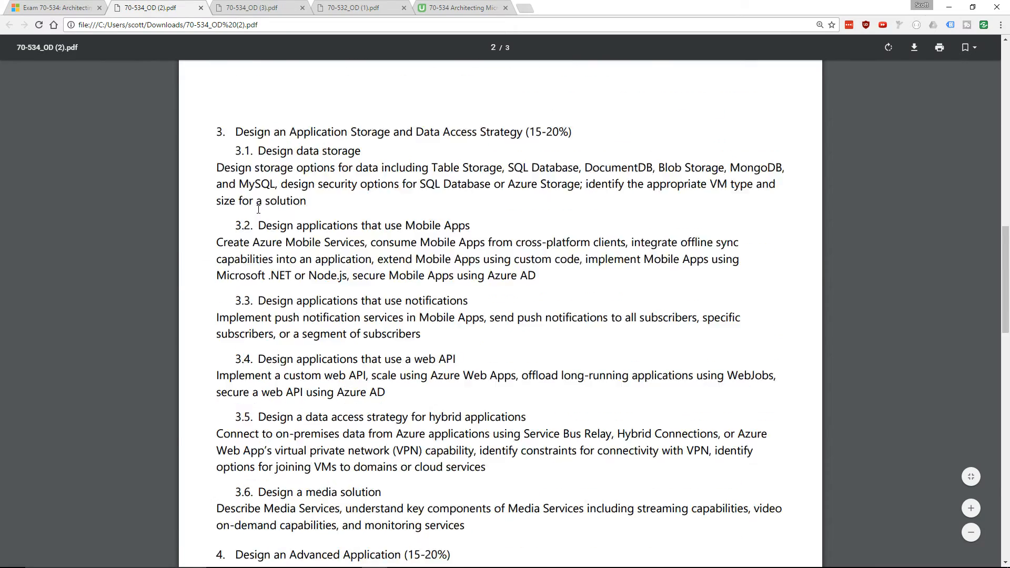
{"action": "scroll", "scroll_direction": "down", "scroll_amount": 3}
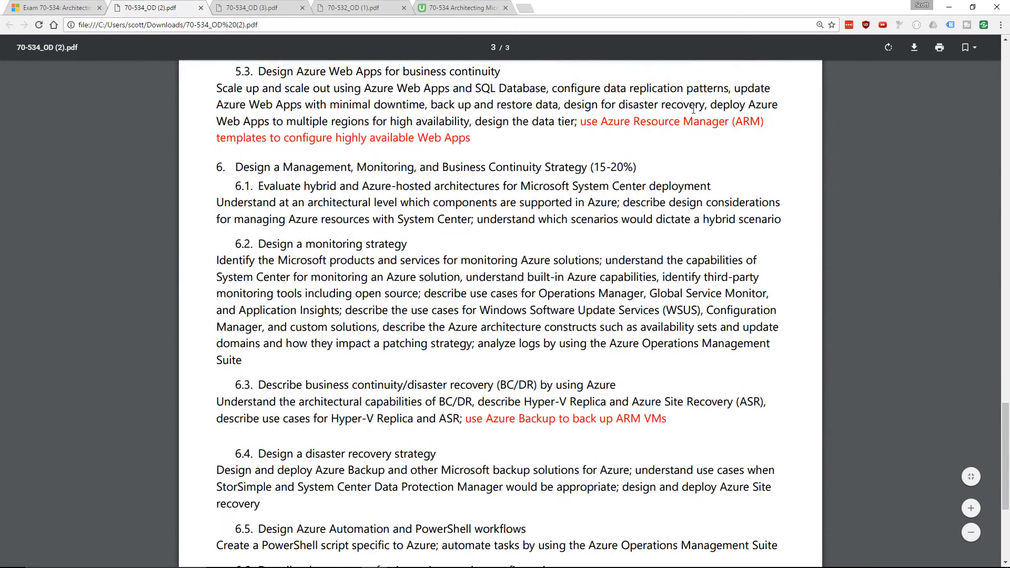
{"action": "scroll", "scroll_direction": "up", "scroll_amount": 3}
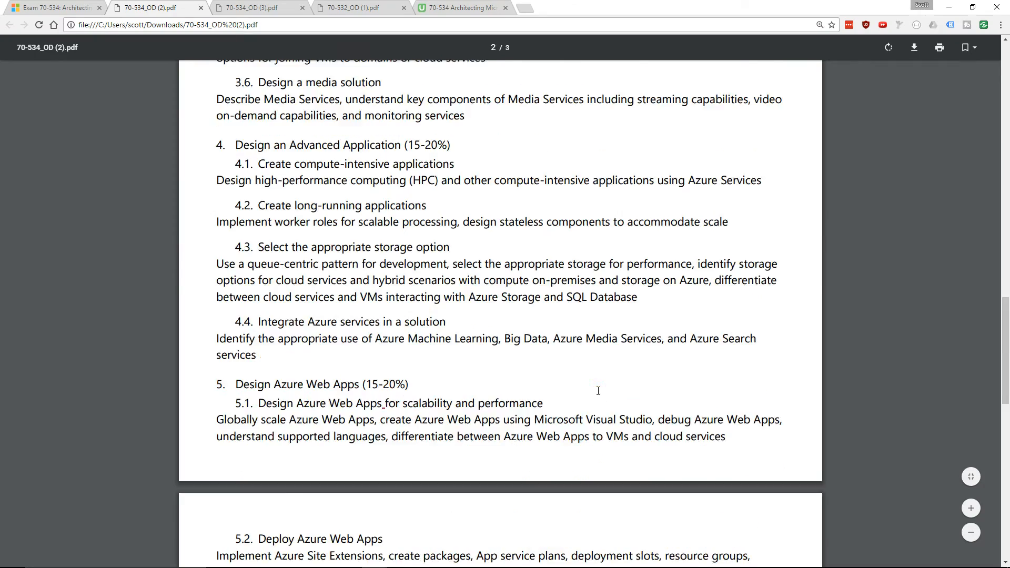
{"action": "scroll", "scroll_direction": "up", "scroll_amount": 3}
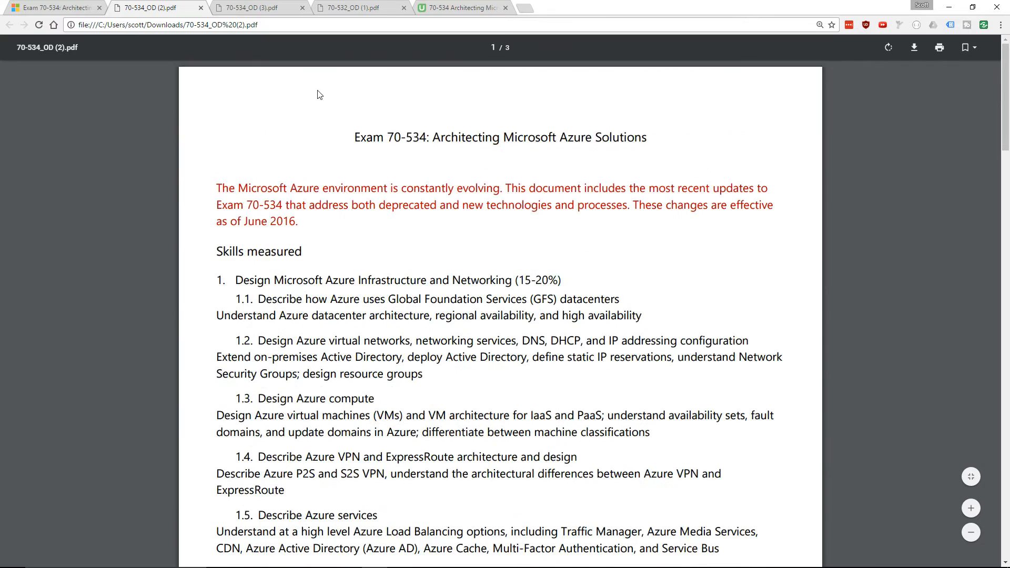
Return to the new Objective Domain PDF opening with ARM networking and Secure resources
{"action": "left_click", "coordinate": [252, 7]}
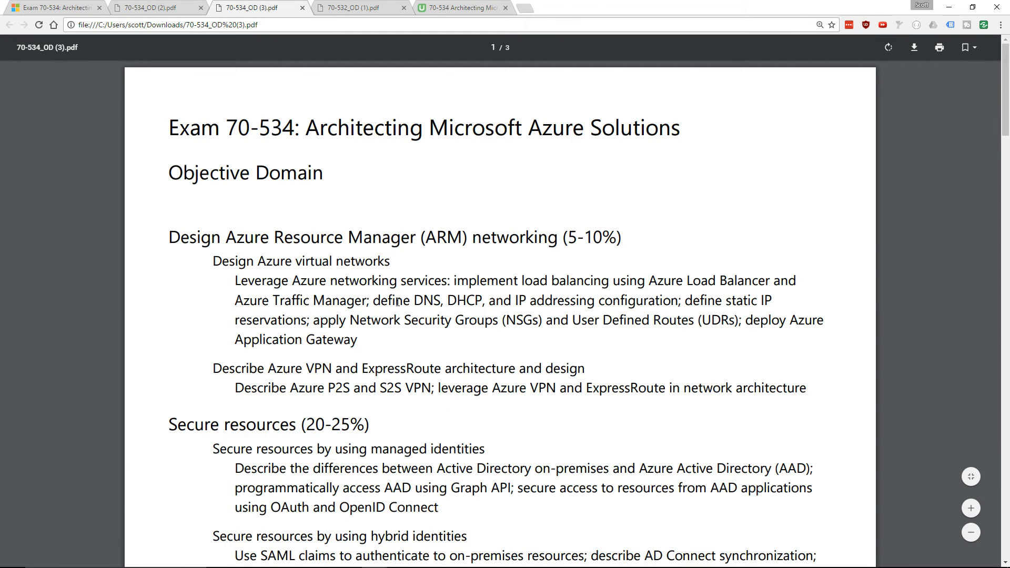
{"action": "scroll", "scroll_direction": "down", "scroll_amount": 3}
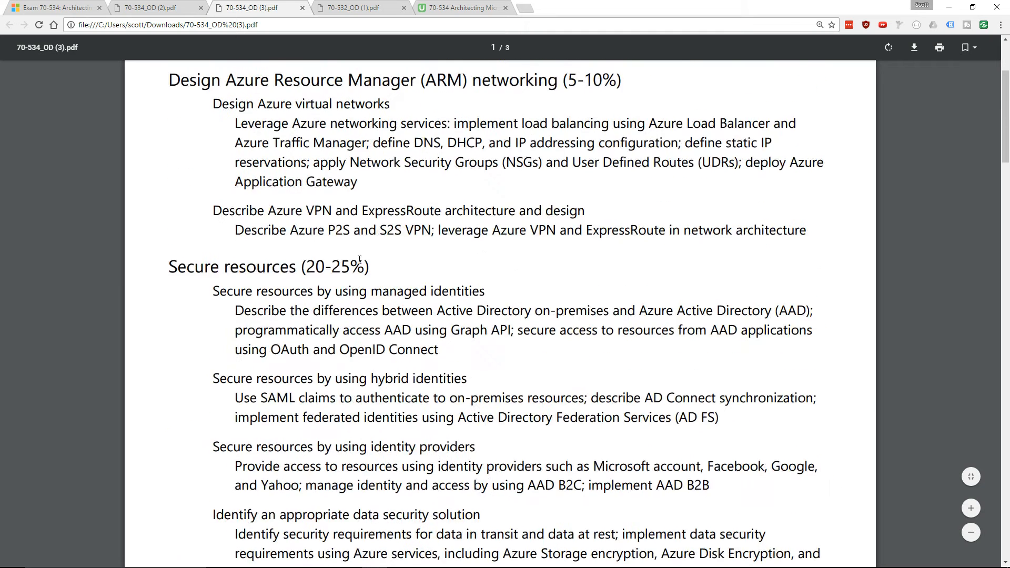
{"action": "scroll", "scroll_direction": "up", "scroll_amount": 3}
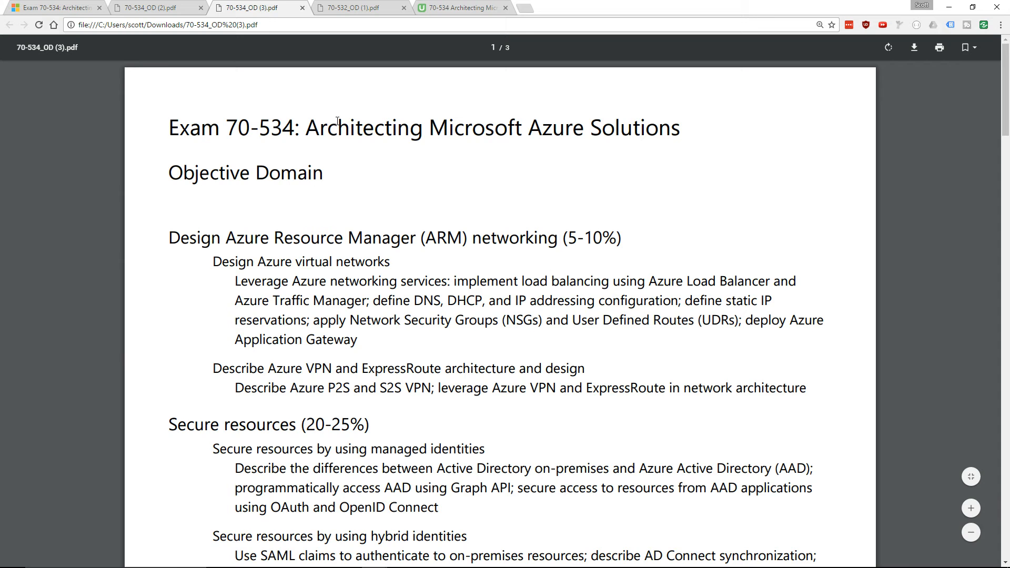
{"action": "left_click", "coordinate": [154, 8]}
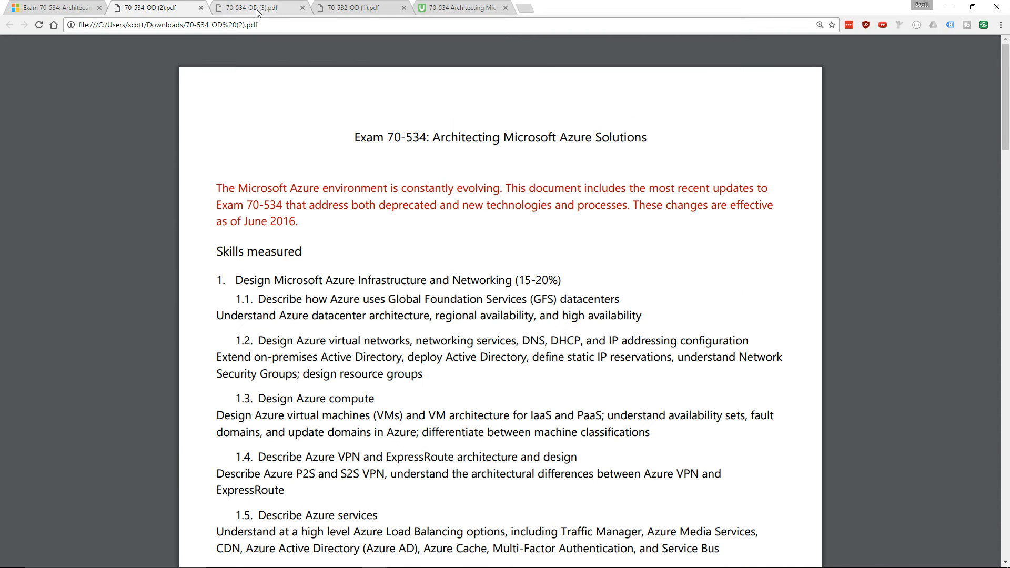
{"action": "left_click", "coordinate": [251, 8]}
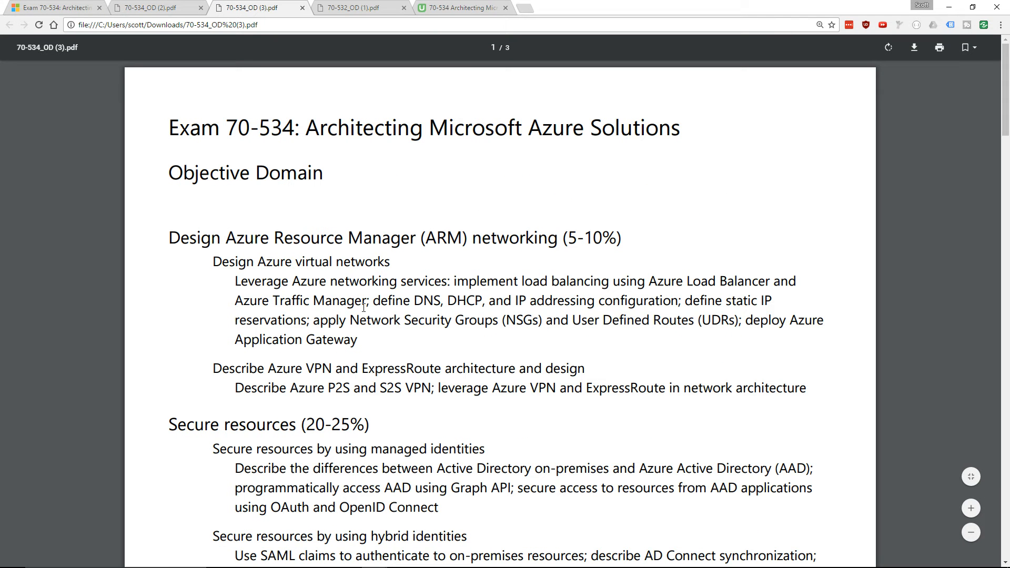
{"action": "mouse_move", "coordinate": [511, 323]}
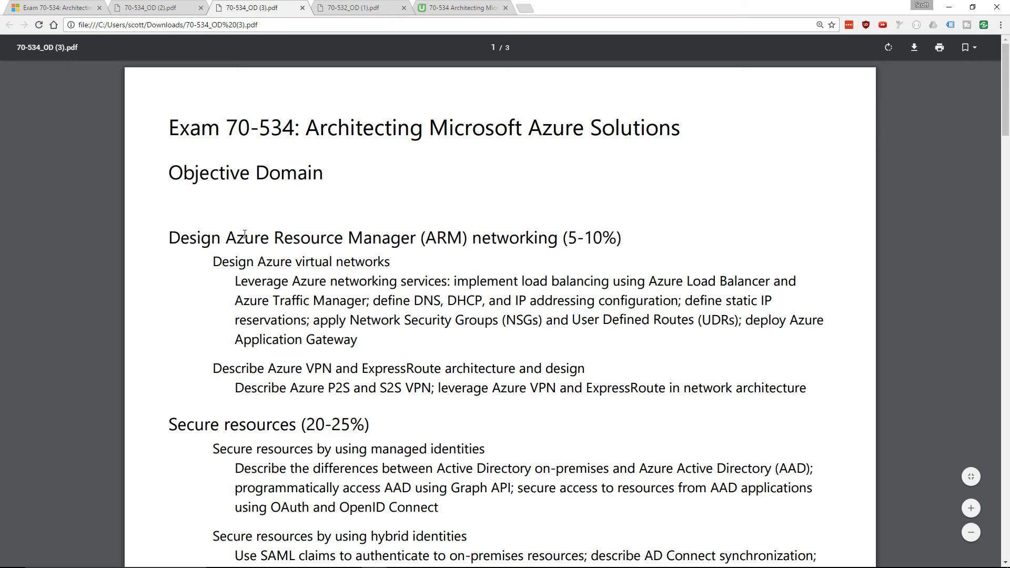
{"action": "mouse_move", "coordinate": [380, 211]}
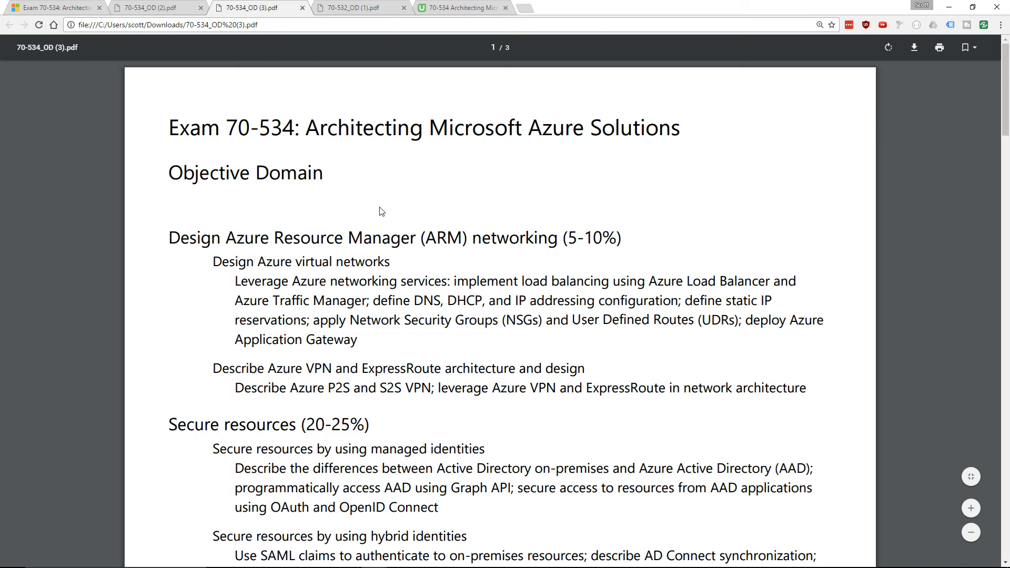
{"action": "scroll", "scroll_direction": "down", "scroll_amount": 3}
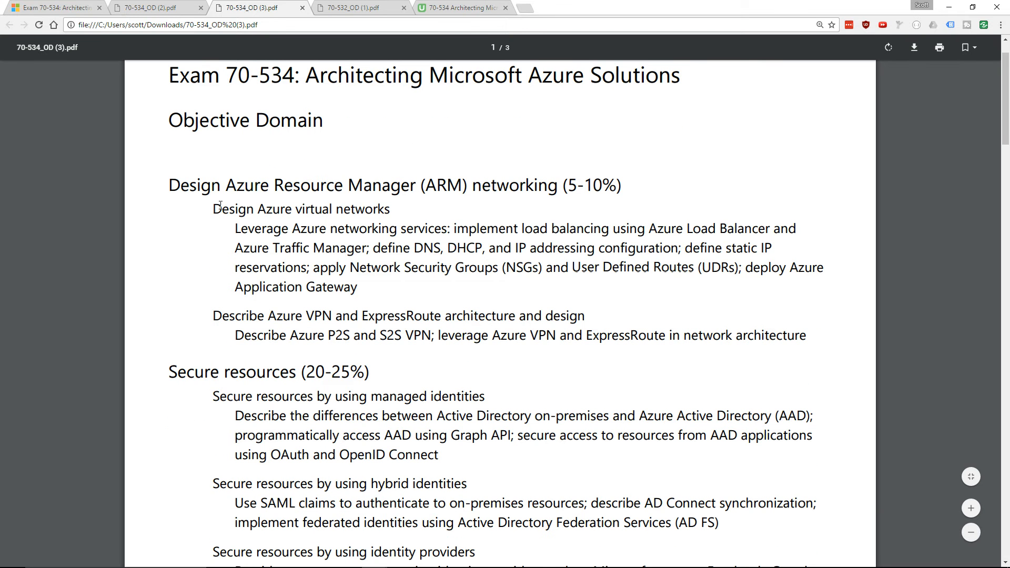
{"action": "mouse_move", "coordinate": [228, 200]}
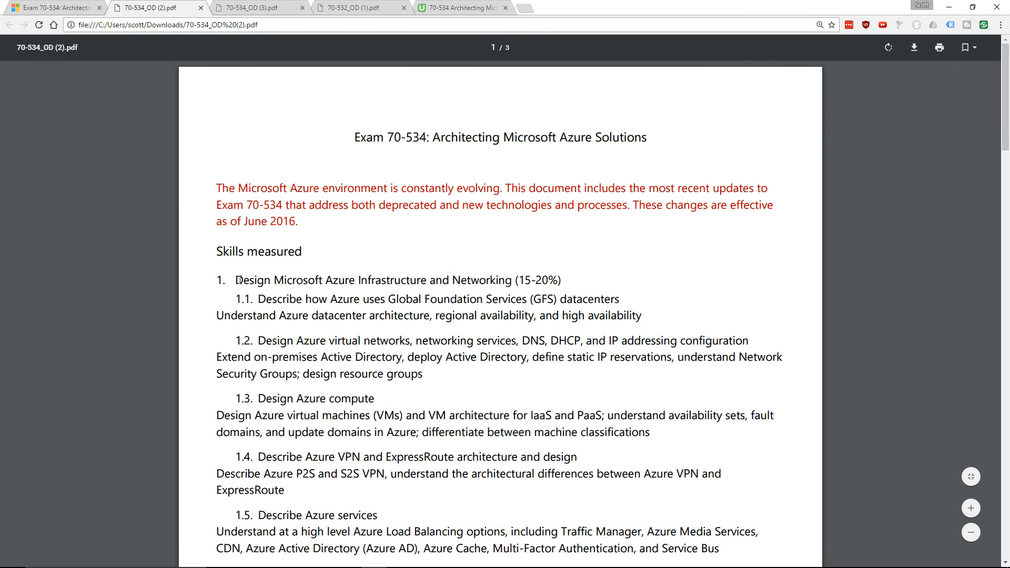
{"action": "mouse_move", "coordinate": [506, 278]}
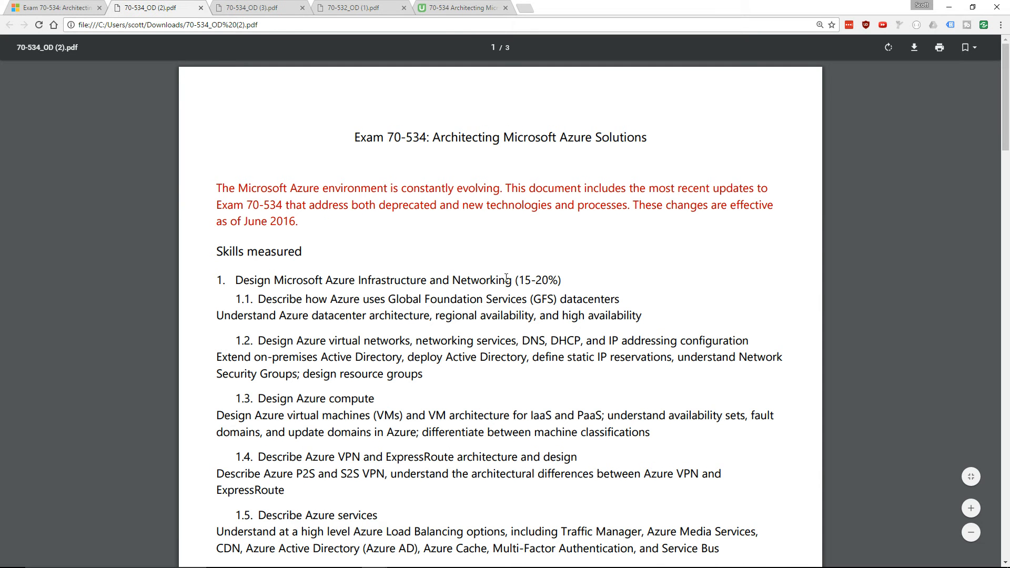
{"action": "left_click", "coordinate": [251, 7]}
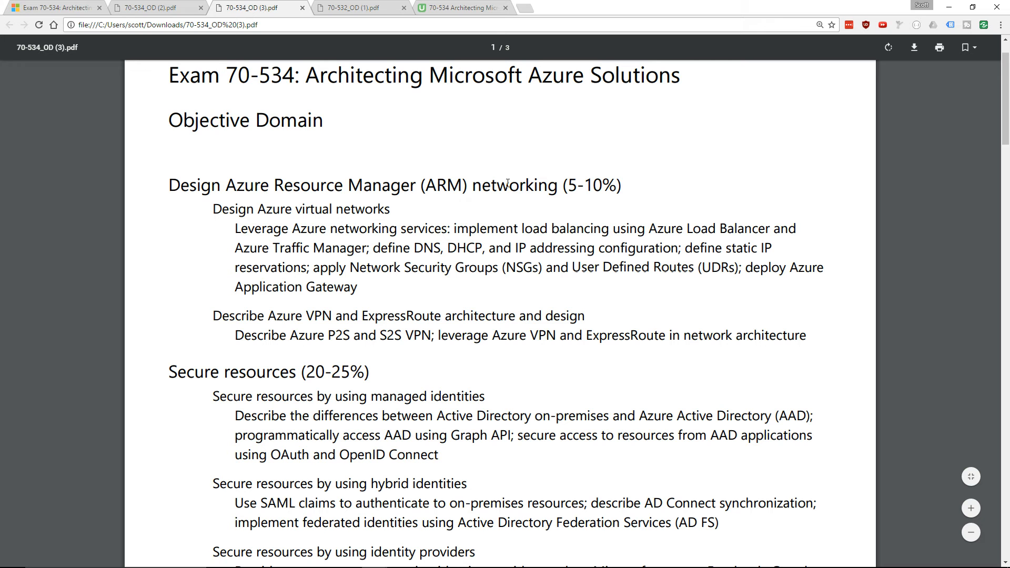
{"action": "mouse_move", "coordinate": [266, 204]}
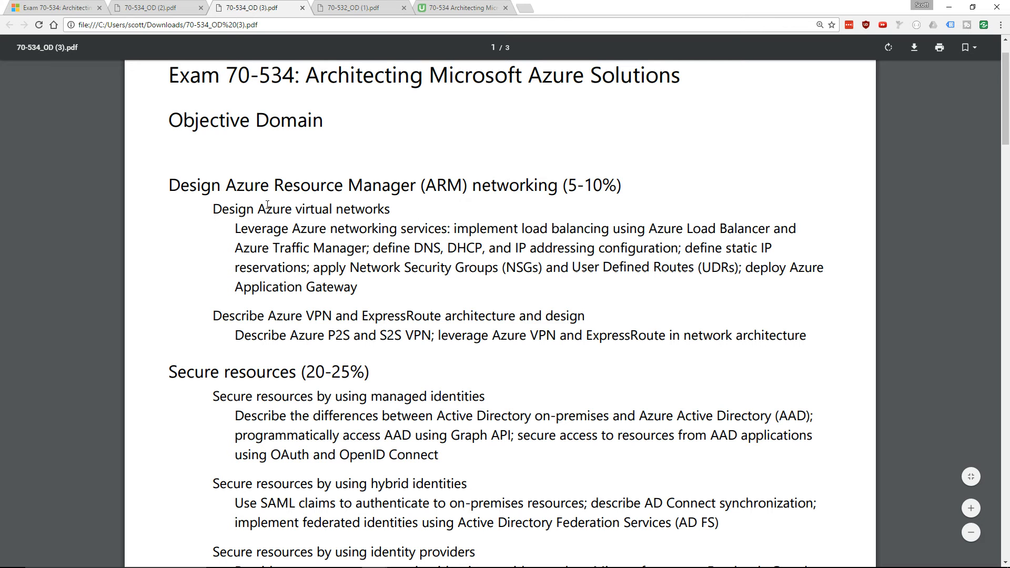
{"action": "mouse_move", "coordinate": [222, 276]}
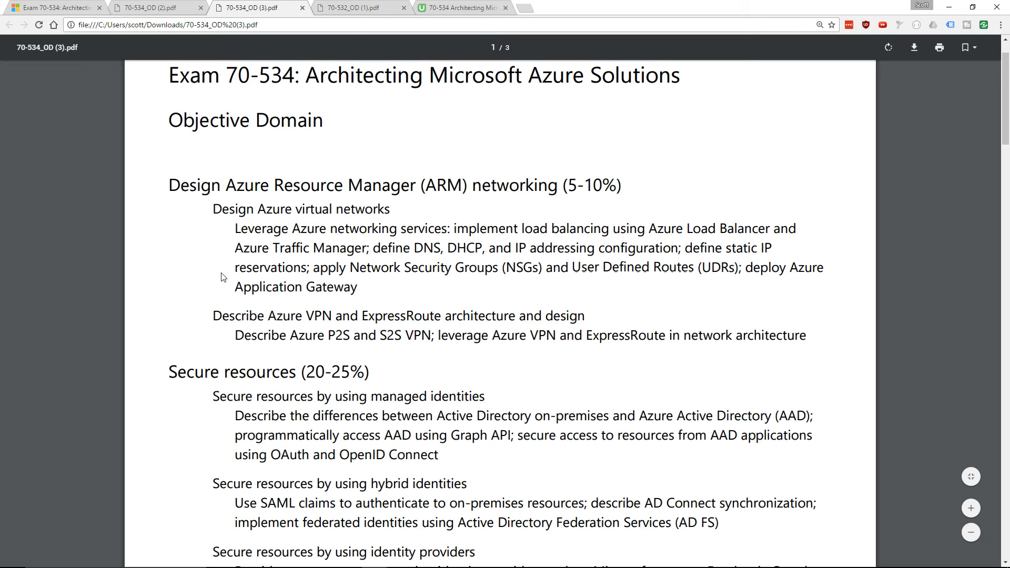
{"action": "mouse_move", "coordinate": [245, 193]}
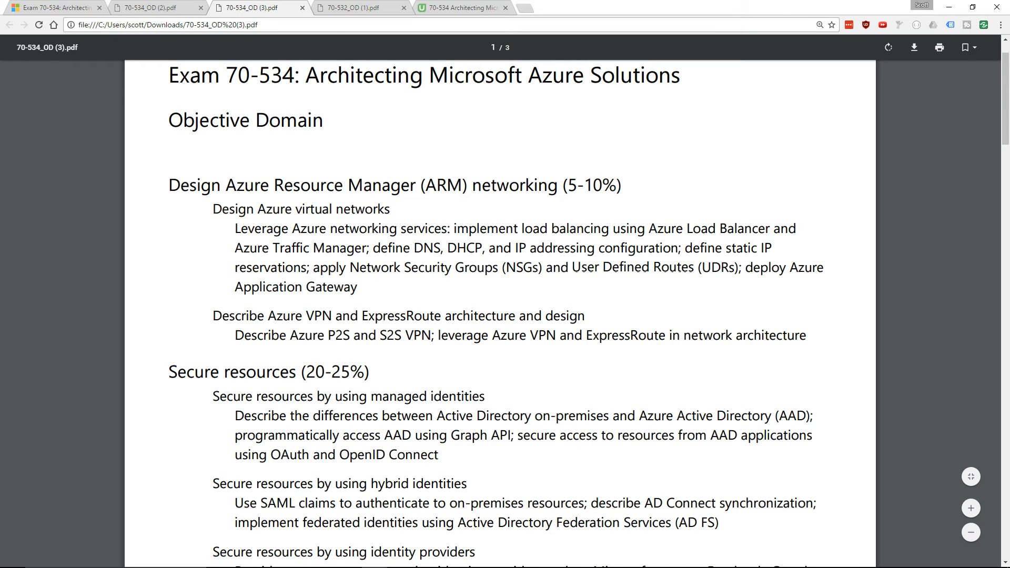
Glance at the June 2016 PDF's Secure Resources section, then settle on the newer Objective Domain PDF
{"action": "left_click", "coordinate": [155, 7]}
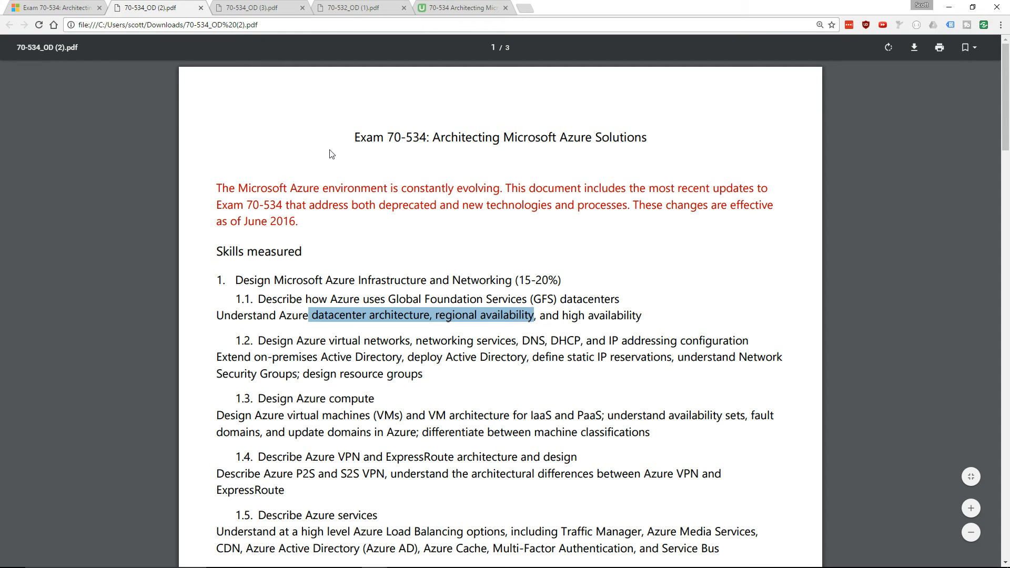
{"action": "mouse_move", "coordinate": [341, 318]}
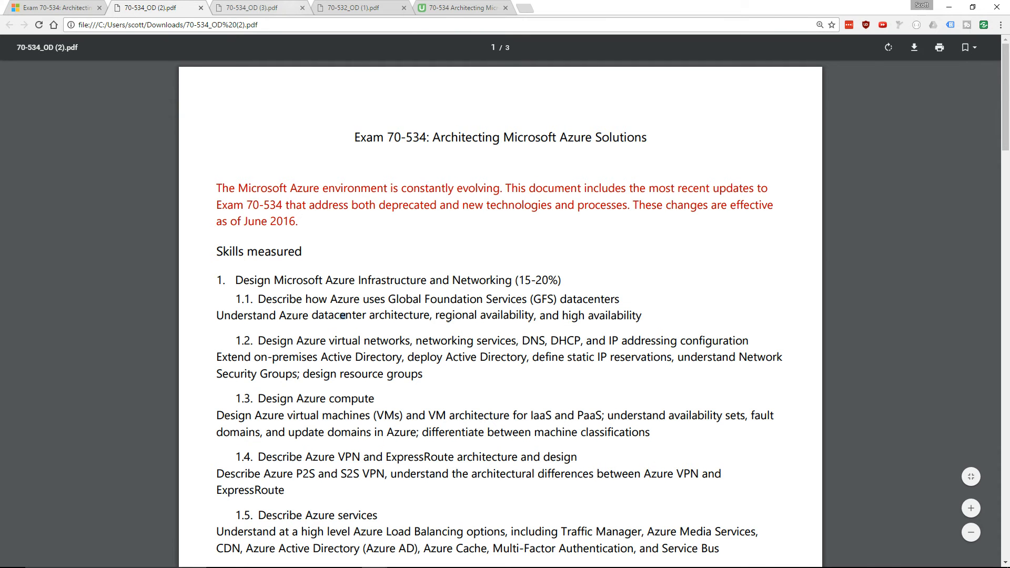
{"action": "left_click", "coordinate": [251, 7]}
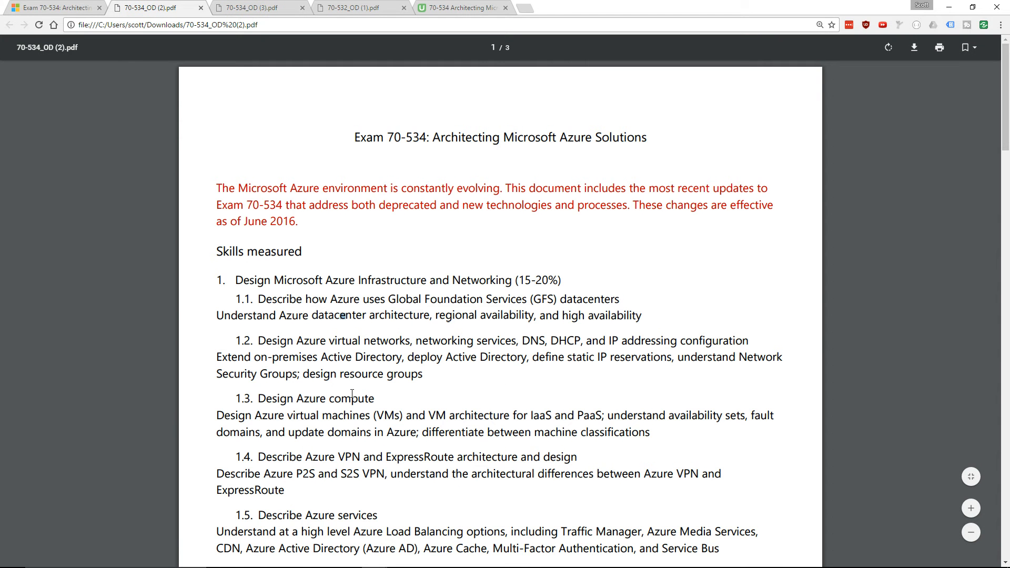
{"action": "scroll", "scroll_direction": "down", "scroll_amount": 3}
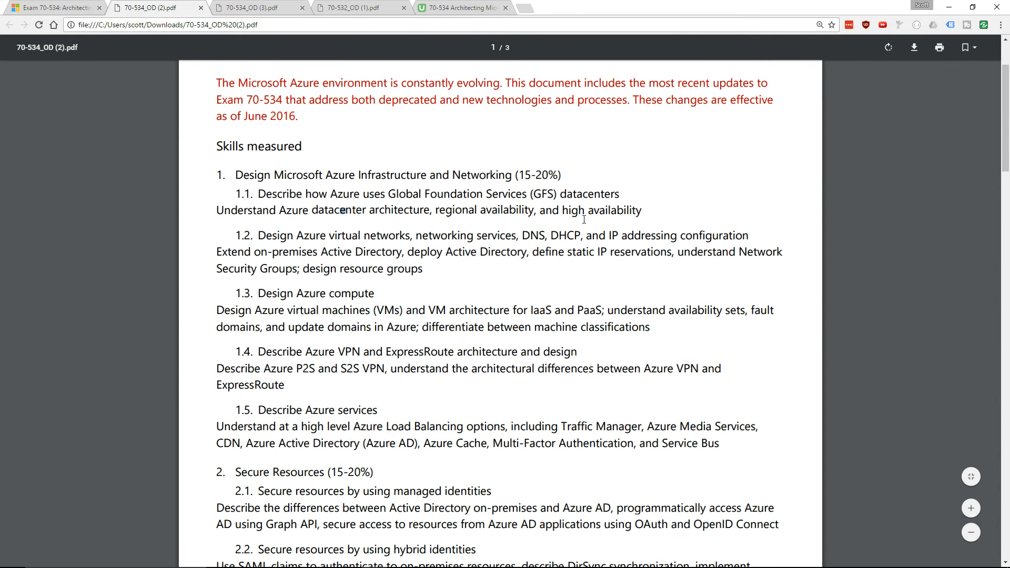
{"action": "left_click", "coordinate": [252, 7]}
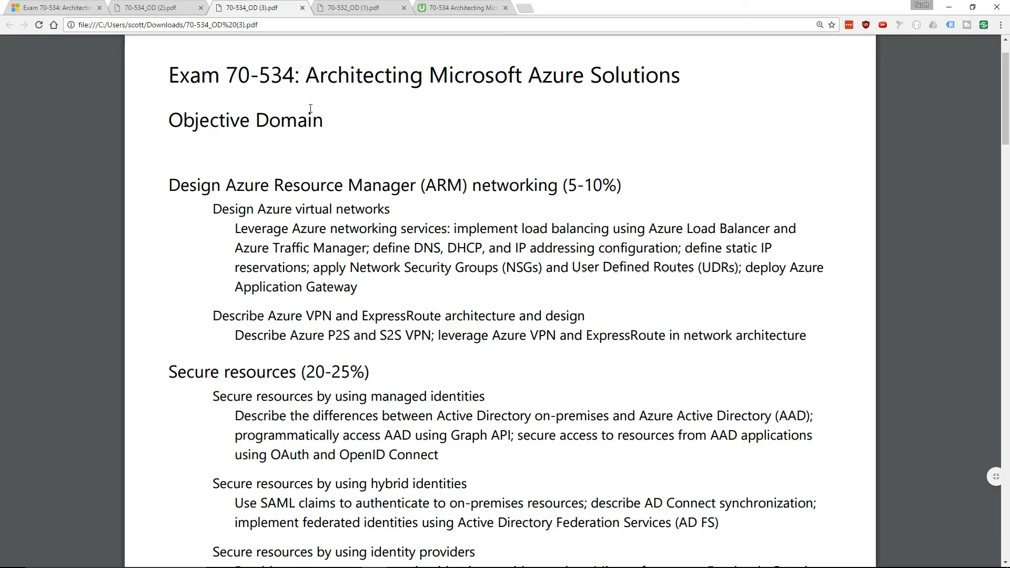
Read the security objectives in the updated PDF and return to its top, clearing the 20-25% highlight
{"action": "scroll", "scroll_direction": "down", "scroll_amount": 3}
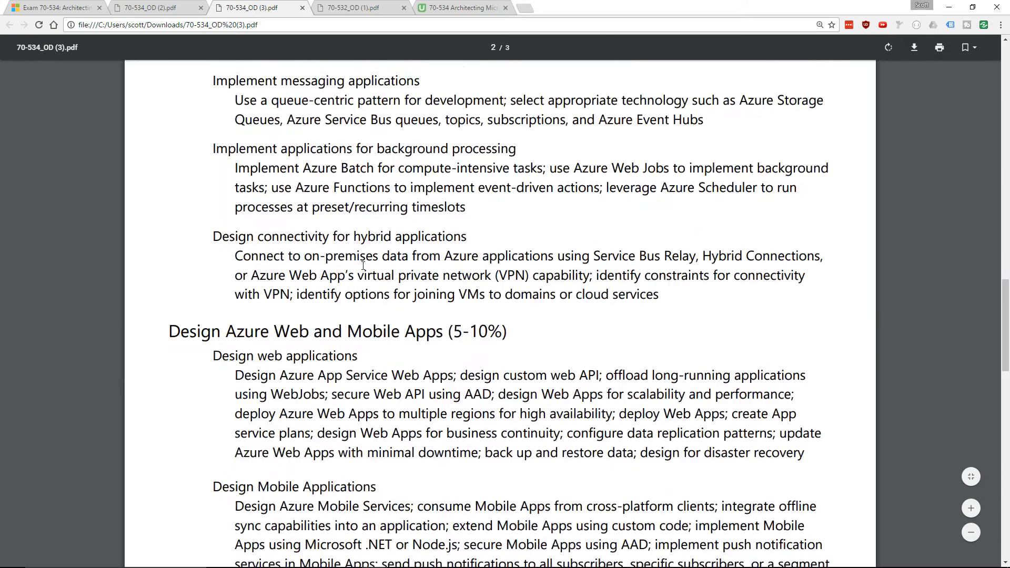
{"action": "scroll", "scroll_direction": "down", "scroll_amount": 3}
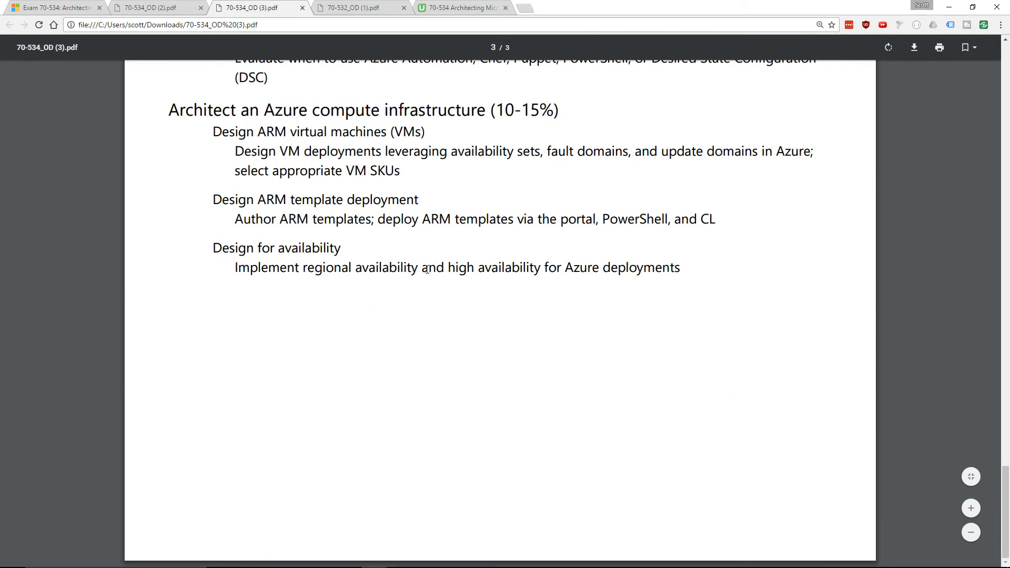
{"action": "double_click", "coordinate": [277, 248]}
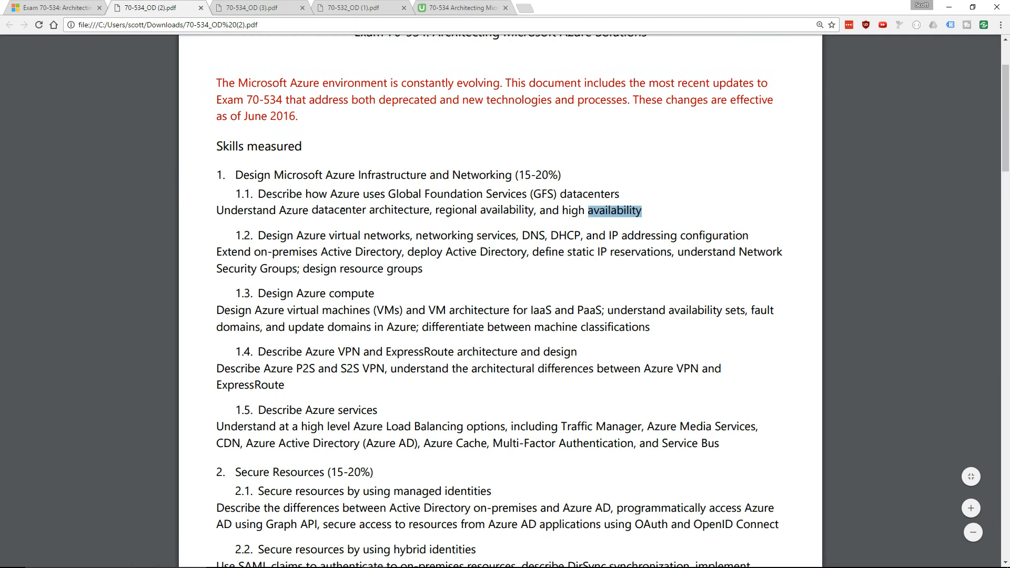
{"action": "scroll", "scroll_direction": "up", "scroll_amount": 3}
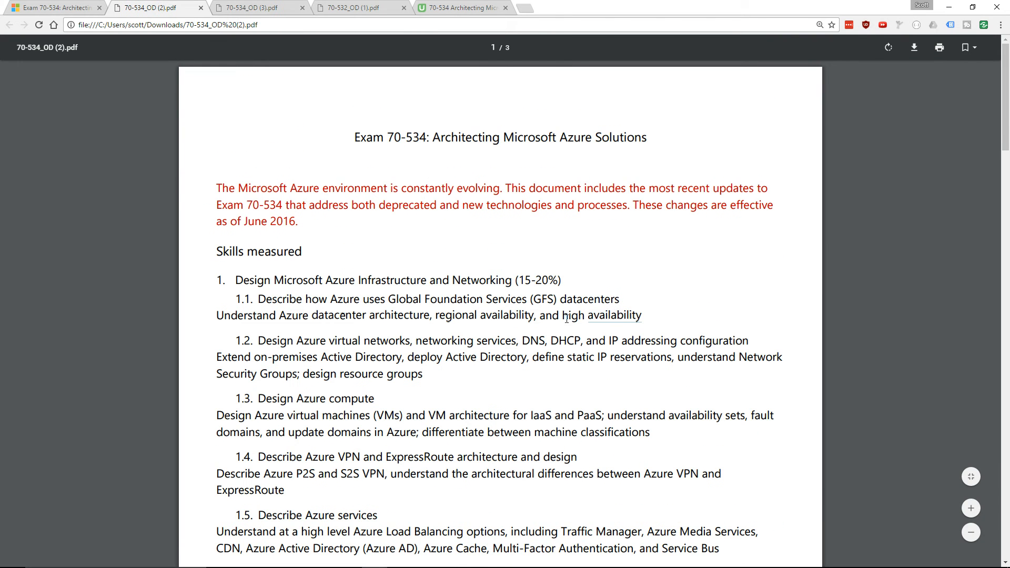
{"action": "scroll", "scroll_direction": "down", "scroll_amount": 3}
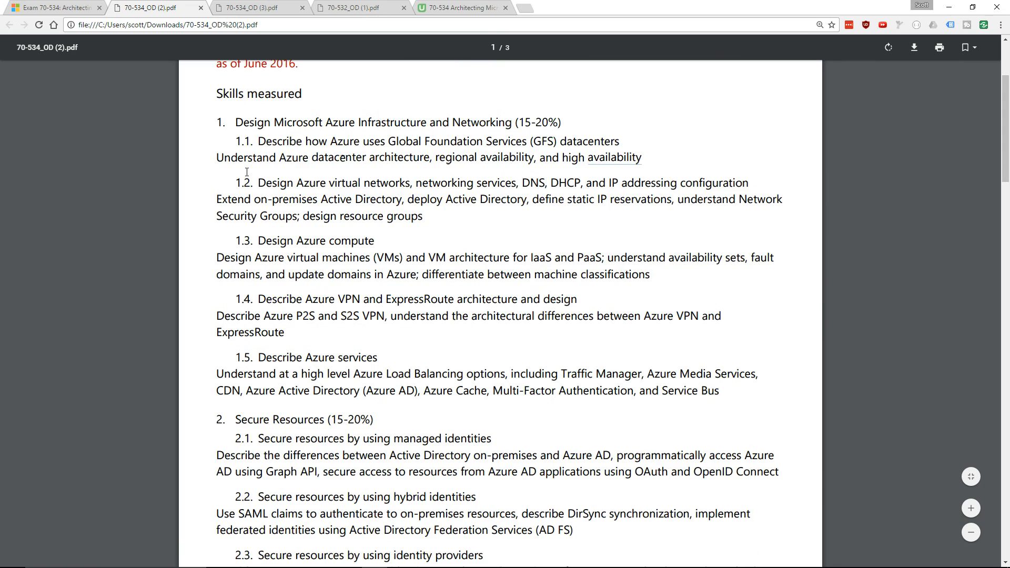
{"action": "scroll", "scroll_direction": "up", "scroll_amount": 3}
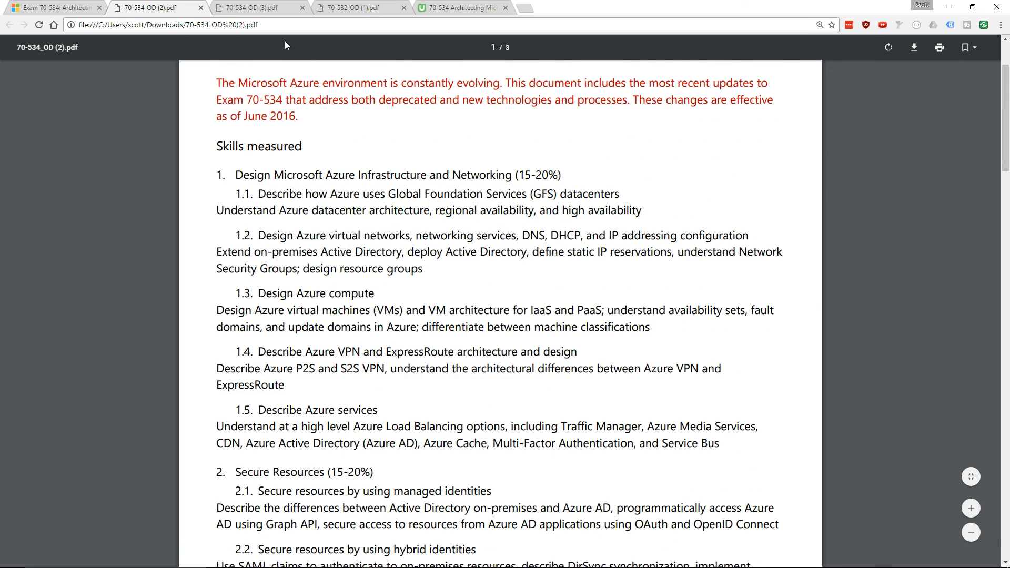
{"action": "left_click", "coordinate": [251, 7]}
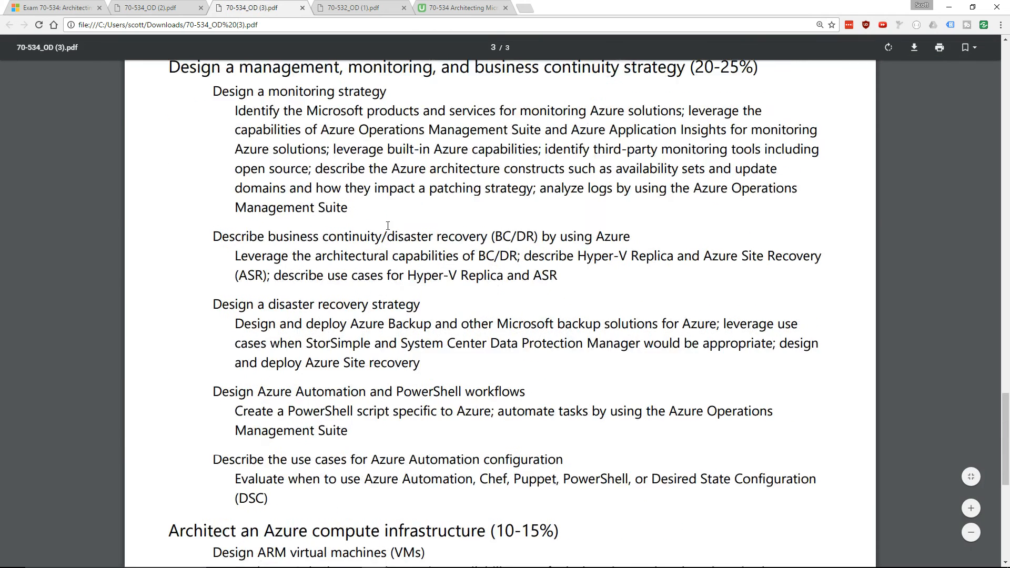
{"action": "scroll", "scroll_direction": "up", "scroll_amount": 3}
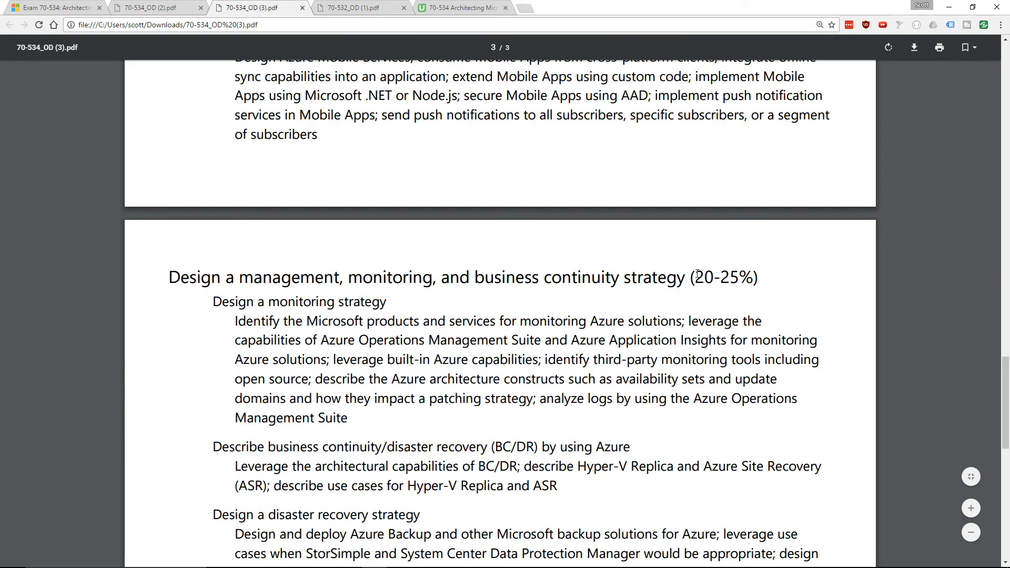
{"action": "scroll", "scroll_direction": "up", "scroll_amount": 3}
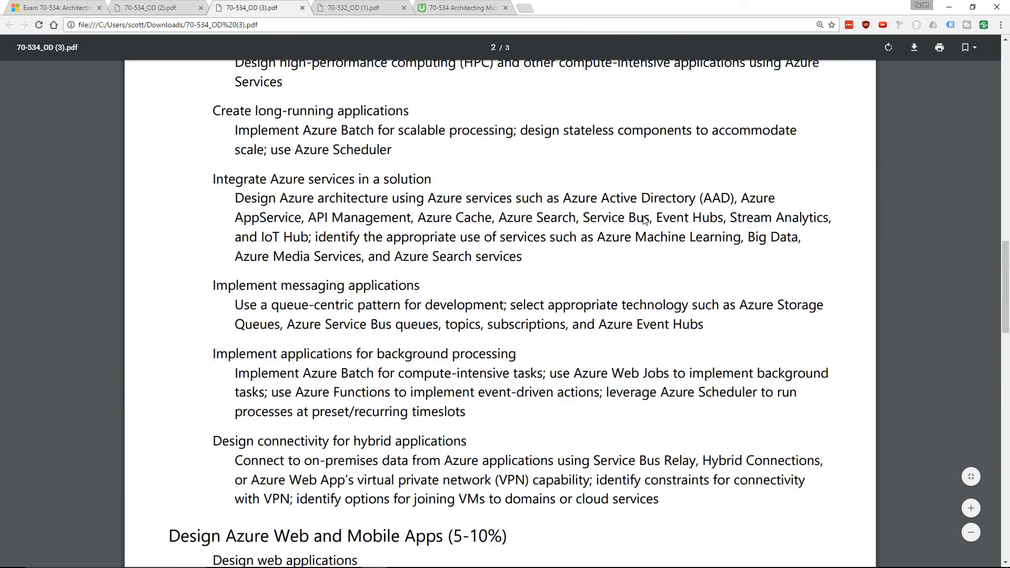
{"action": "scroll", "scroll_direction": "up", "scroll_amount": 3}
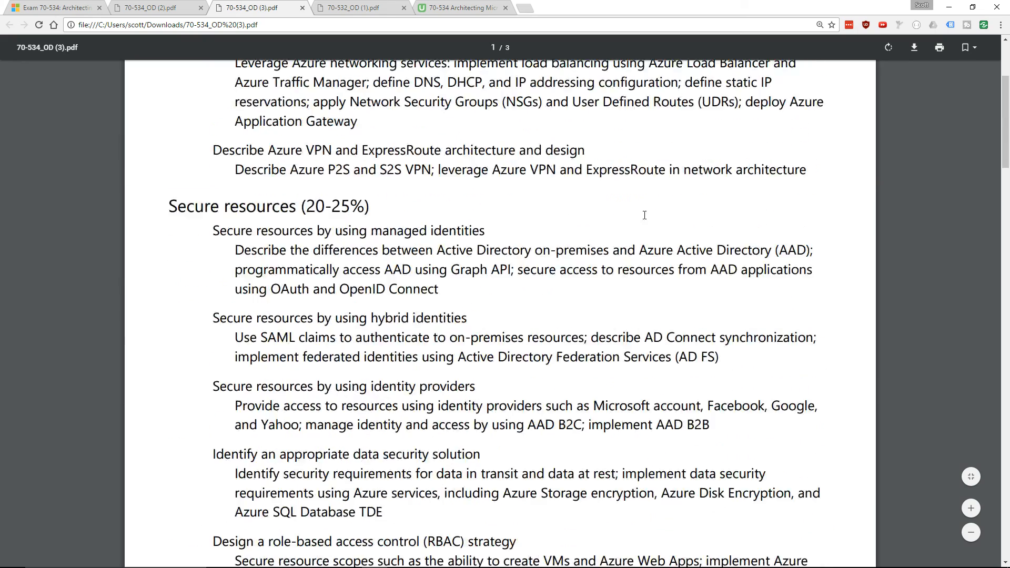
{"action": "scroll", "scroll_direction": "up", "scroll_amount": 3}
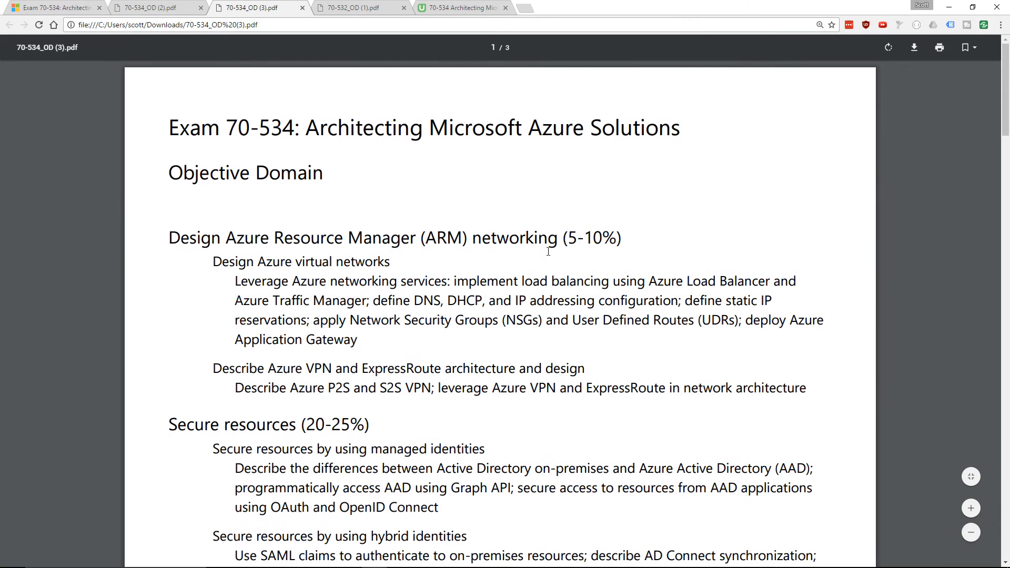
{"action": "mouse_move", "coordinate": [314, 432]}
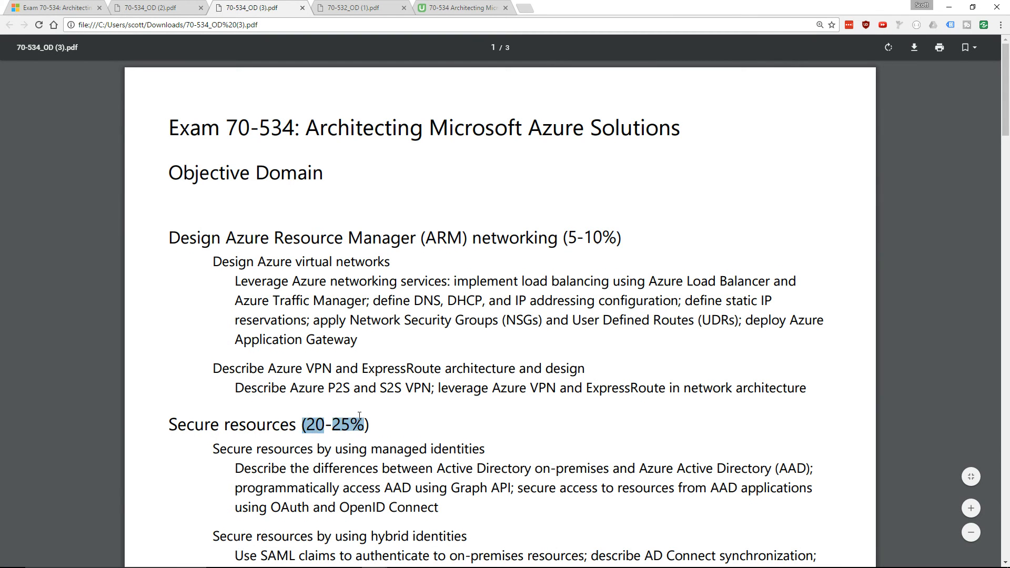
{"action": "left_click", "coordinate": [353, 408]}
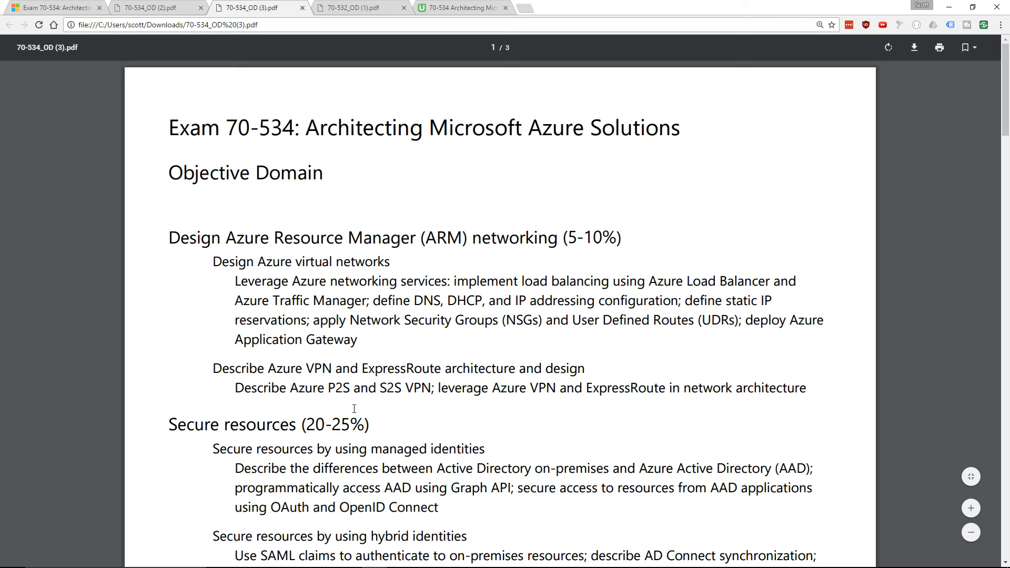
{"action": "mouse_move", "coordinate": [589, 266]}
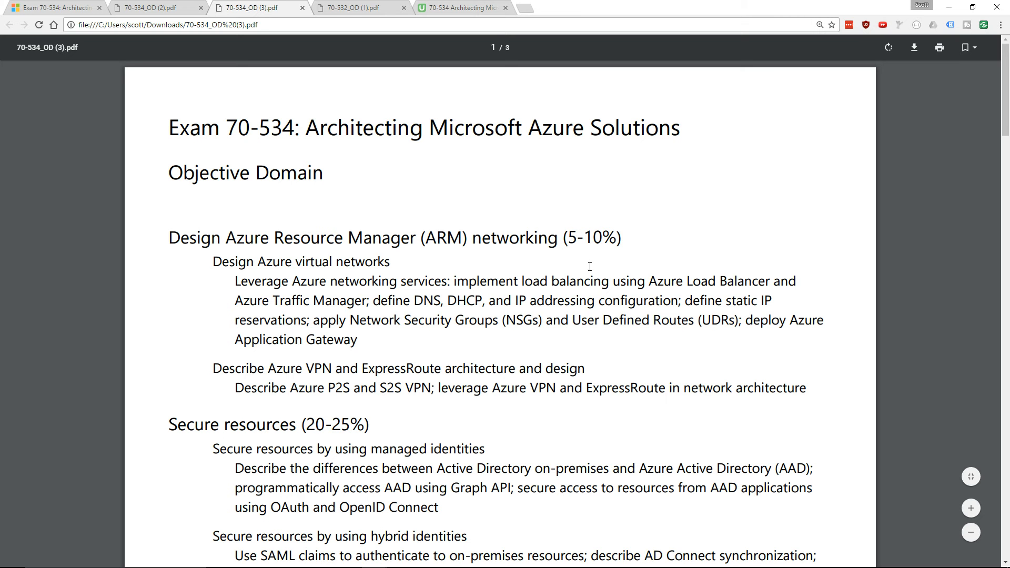
{"action": "mouse_move", "coordinate": [217, 424]}
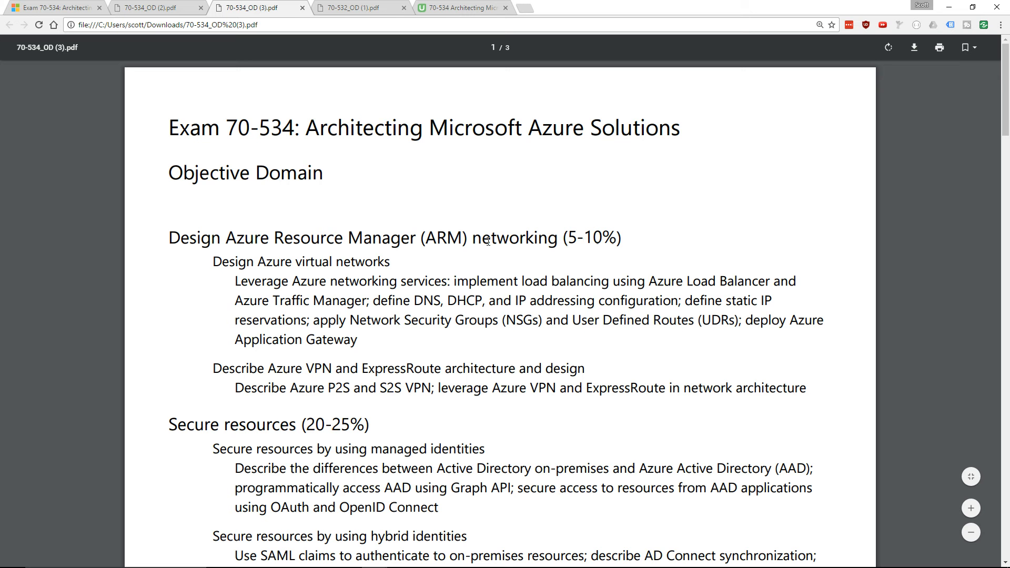
Scroll through the storage objectives of the updated 70-534 PDF
{"action": "scroll", "scroll_direction": "down", "scroll_amount": 3}
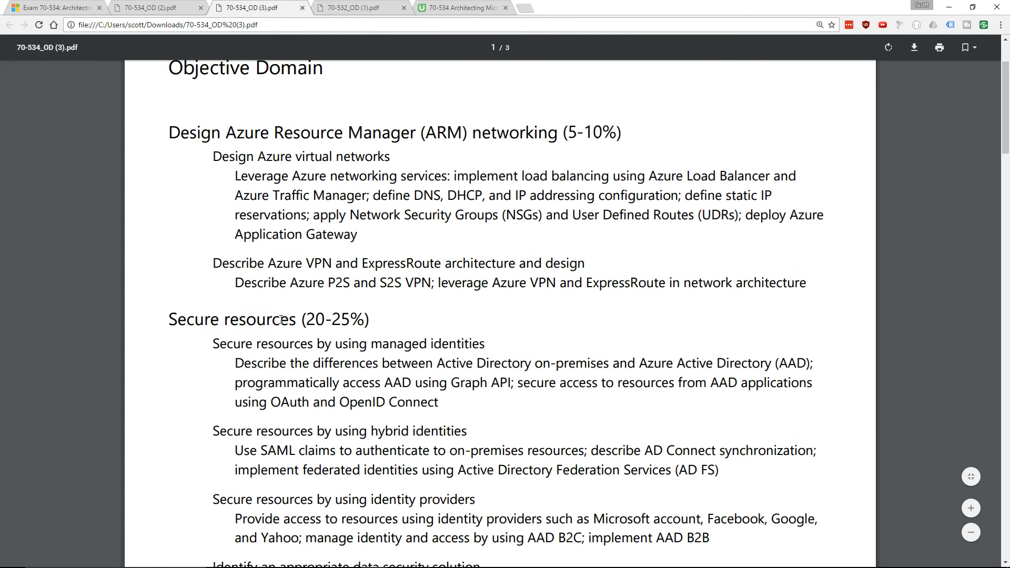
{"action": "scroll", "scroll_direction": "down", "scroll_amount": 3}
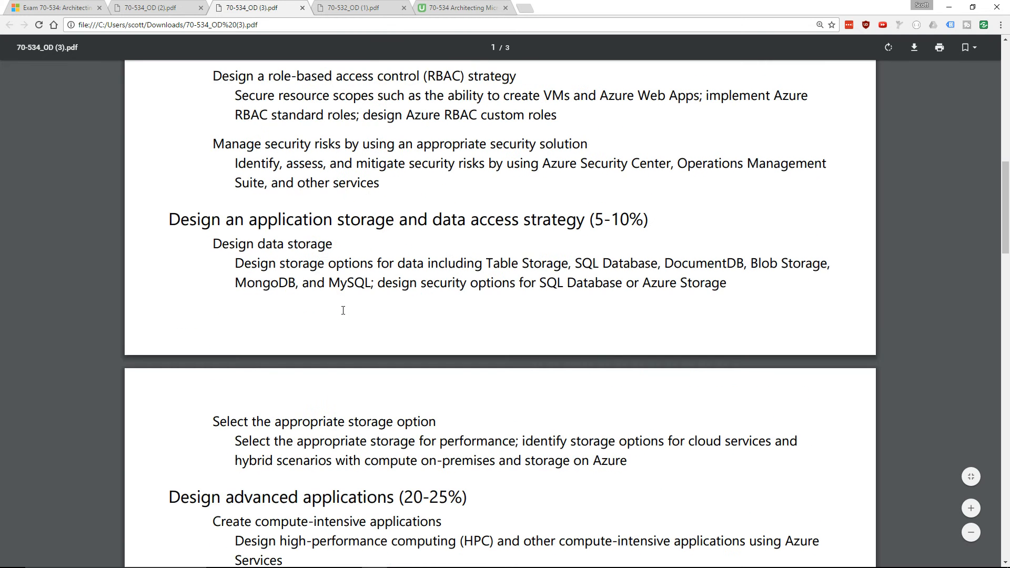
{"action": "scroll", "scroll_direction": "down", "scroll_amount": 3}
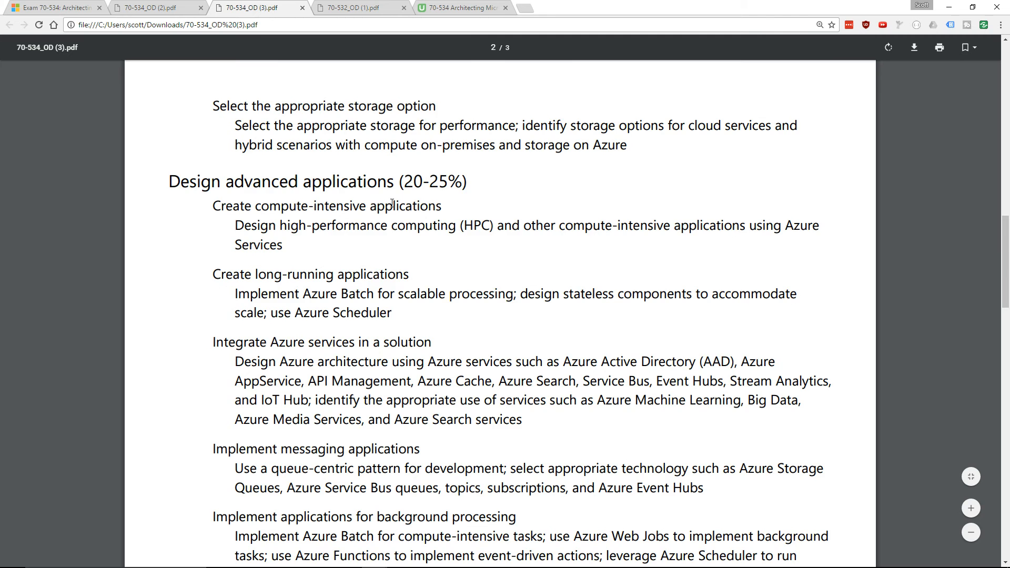
{"action": "scroll", "scroll_direction": "down", "scroll_amount": 3}
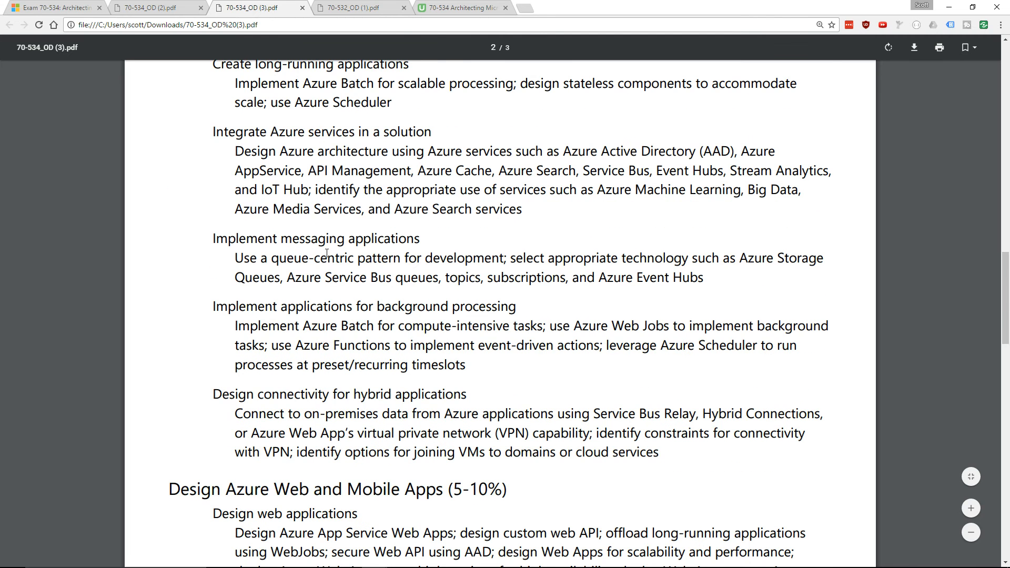
{"action": "scroll", "scroll_direction": "down", "scroll_amount": 3}
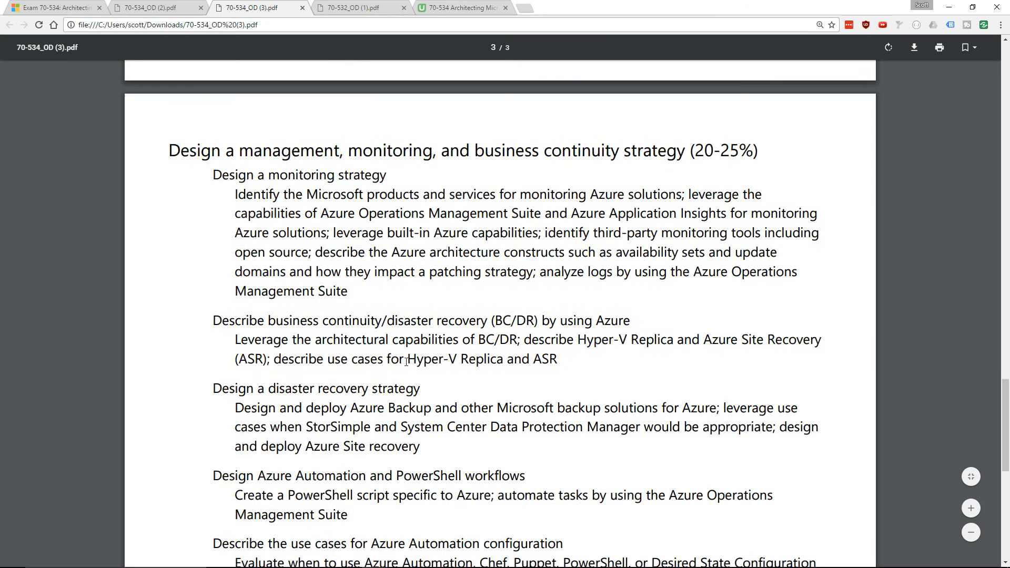
{"action": "scroll", "scroll_direction": "up", "scroll_amount": 3}
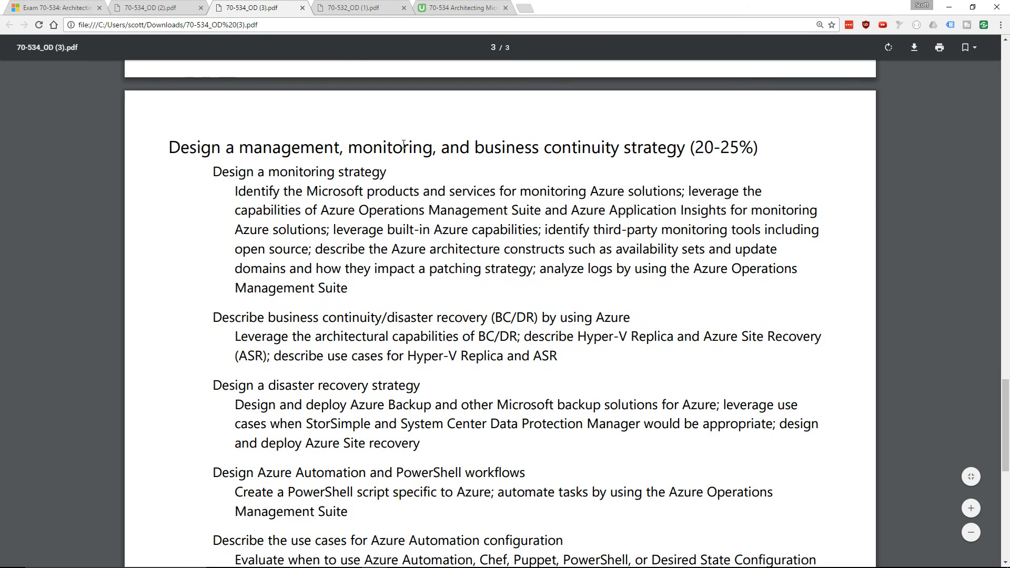
{"action": "mouse_move", "coordinate": [946, 111]}
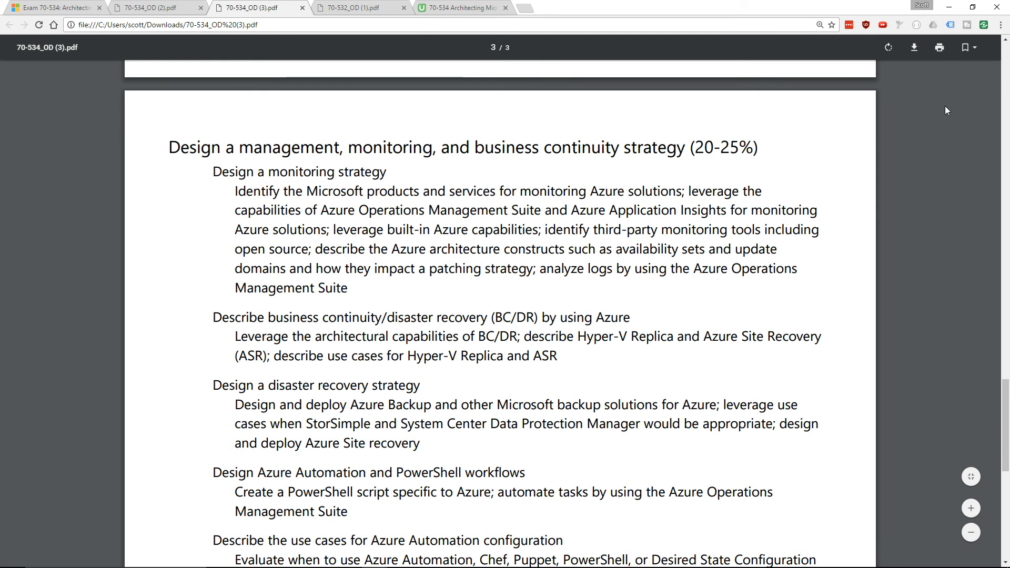
{"action": "scroll", "scroll_direction": "up", "scroll_amount": 3}
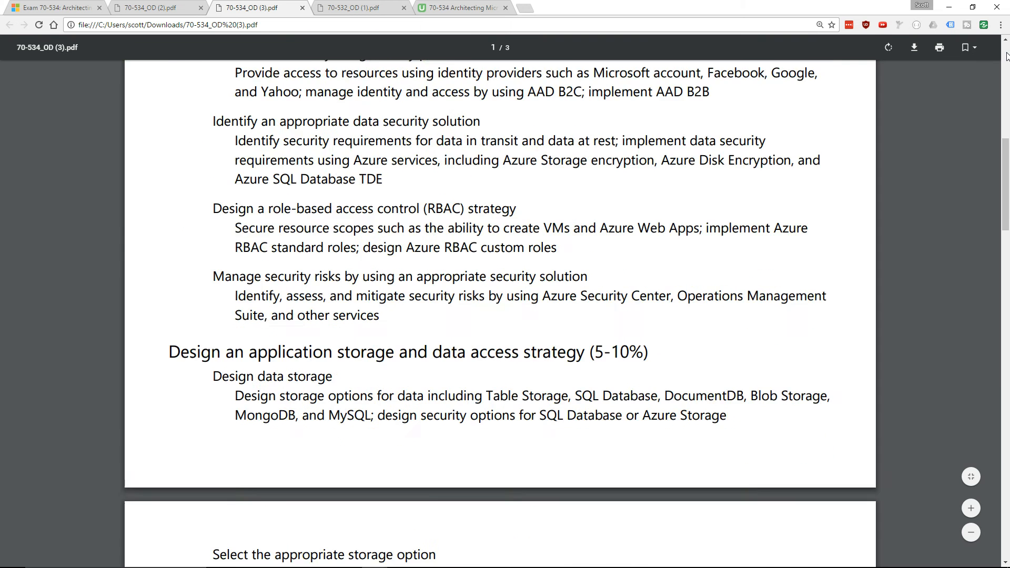
{"action": "scroll", "scroll_direction": "up", "scroll_amount": 3}
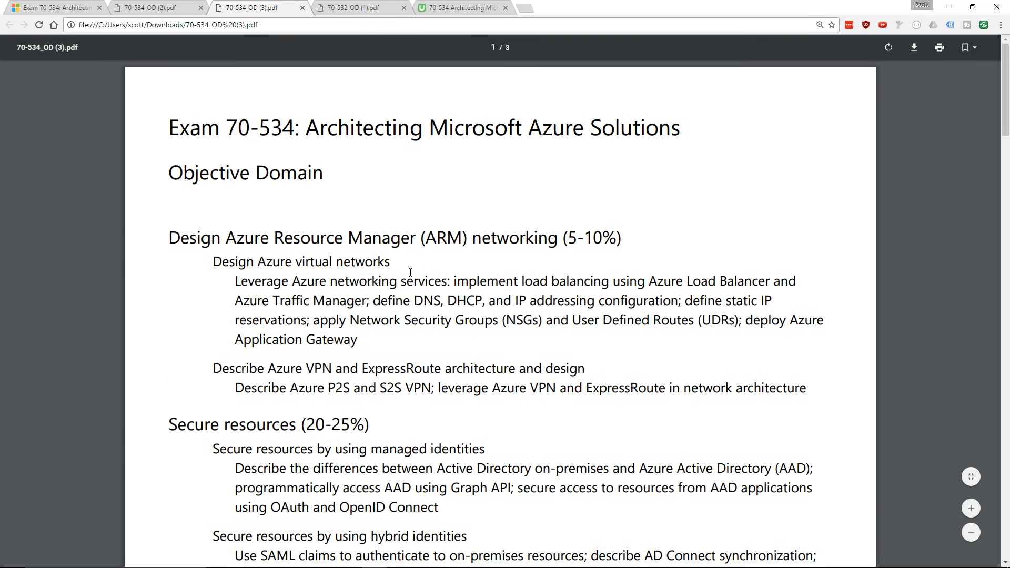
{"action": "scroll", "scroll_direction": "down", "scroll_amount": 3}
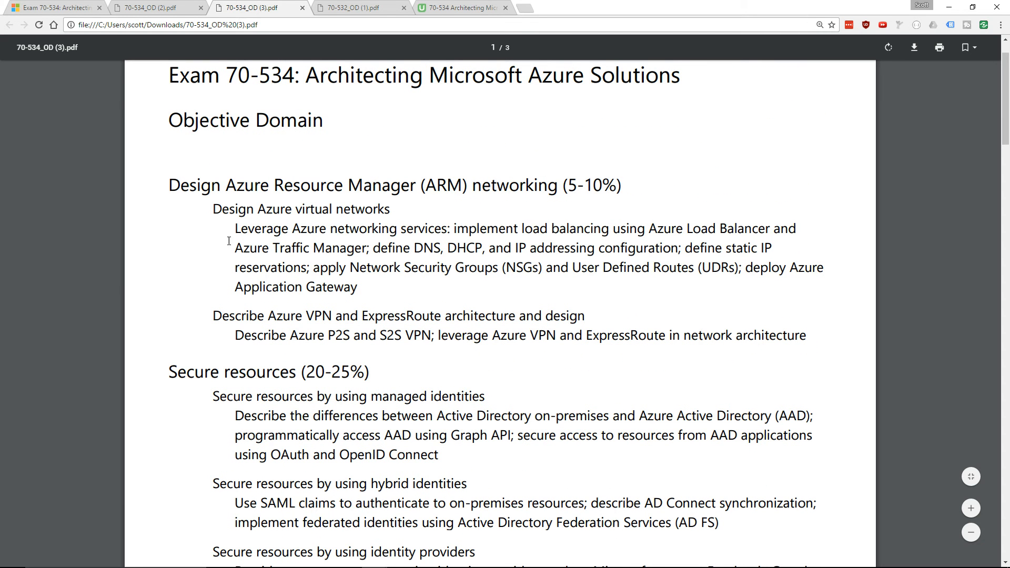
{"action": "mouse_move", "coordinate": [294, 363]}
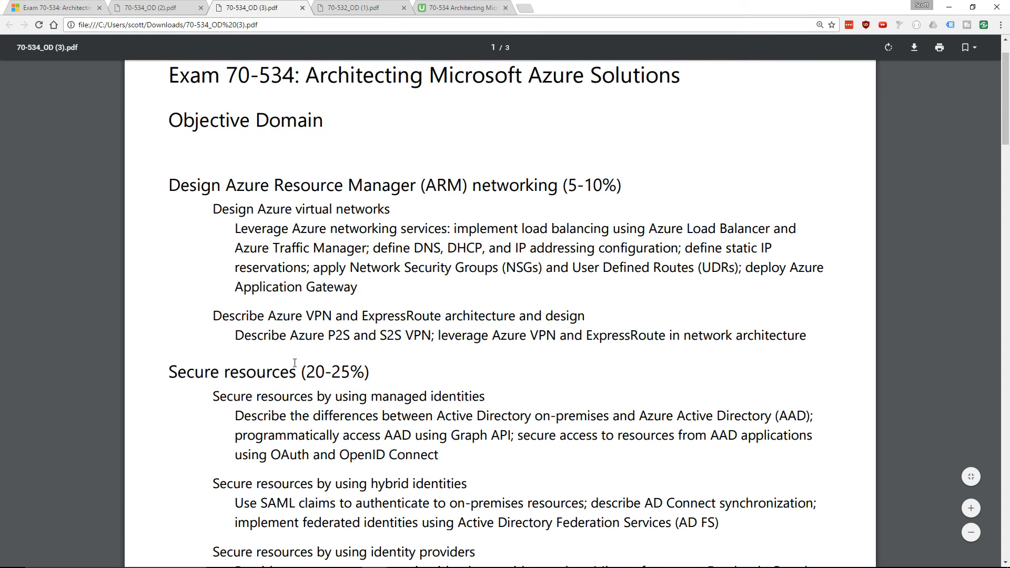
Continue down to Design advanced applications, then return to the Exam 70-534 page
{"action": "scroll", "scroll_direction": "down", "scroll_amount": 3}
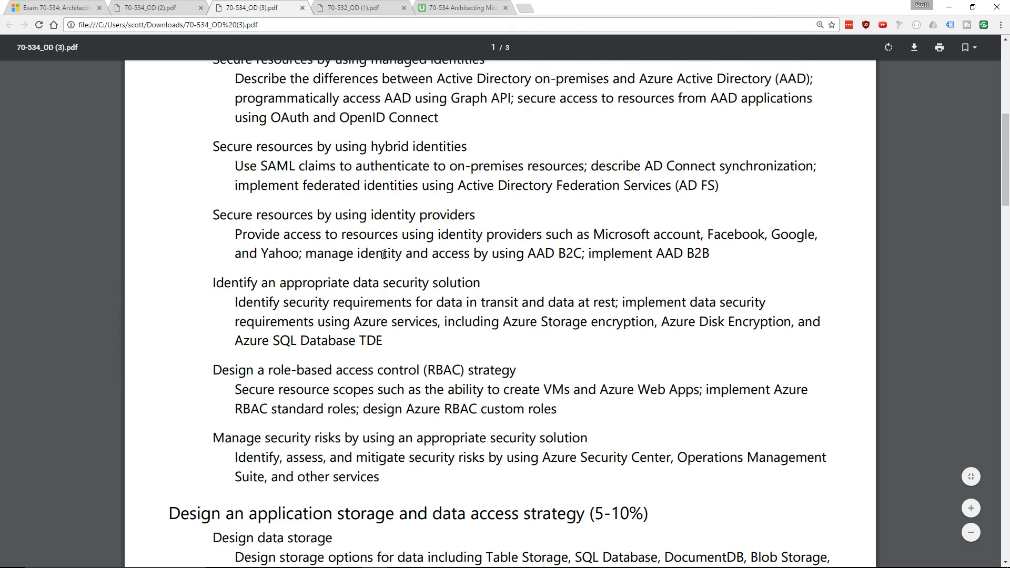
{"action": "scroll", "scroll_direction": "down", "scroll_amount": 3}
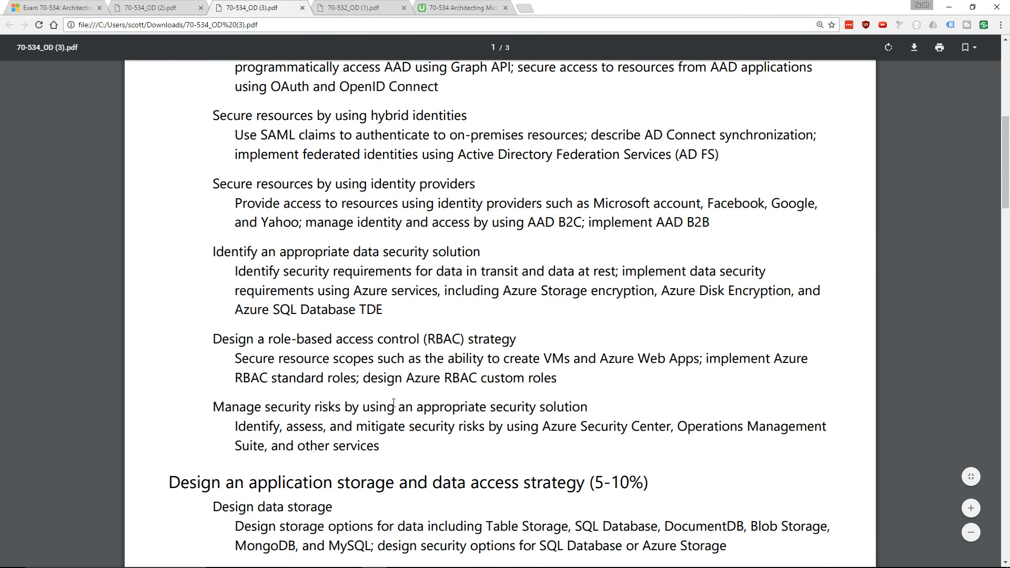
{"action": "scroll", "scroll_direction": "down", "scroll_amount": 3}
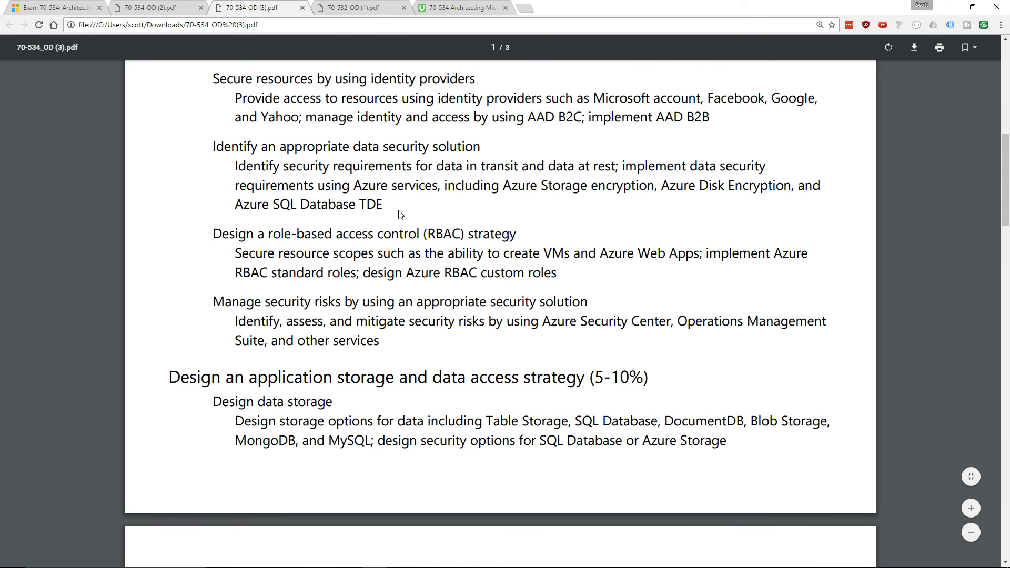
{"action": "scroll", "scroll_direction": "down", "scroll_amount": 3}
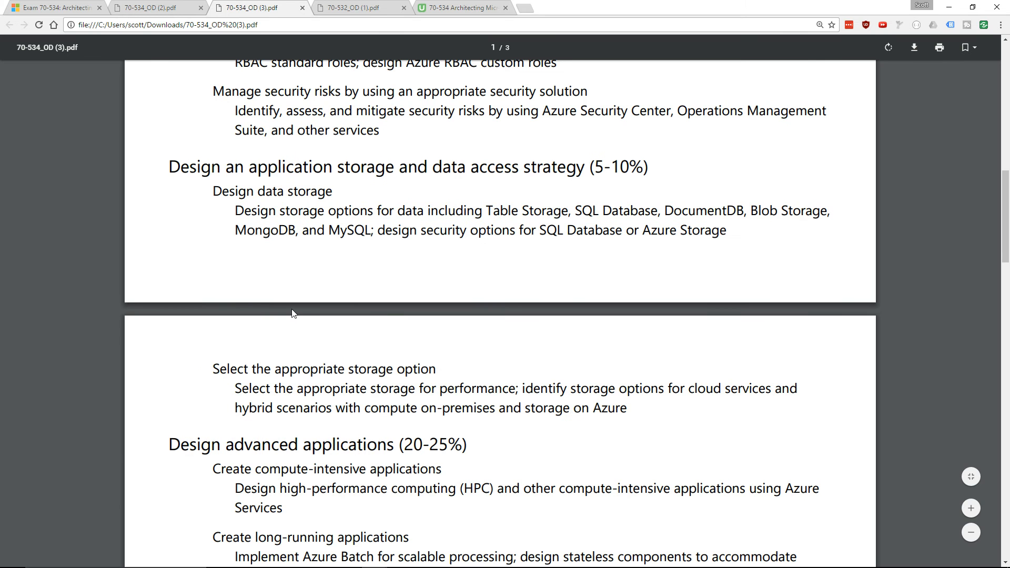
{"action": "scroll", "scroll_direction": "down", "scroll_amount": 3}
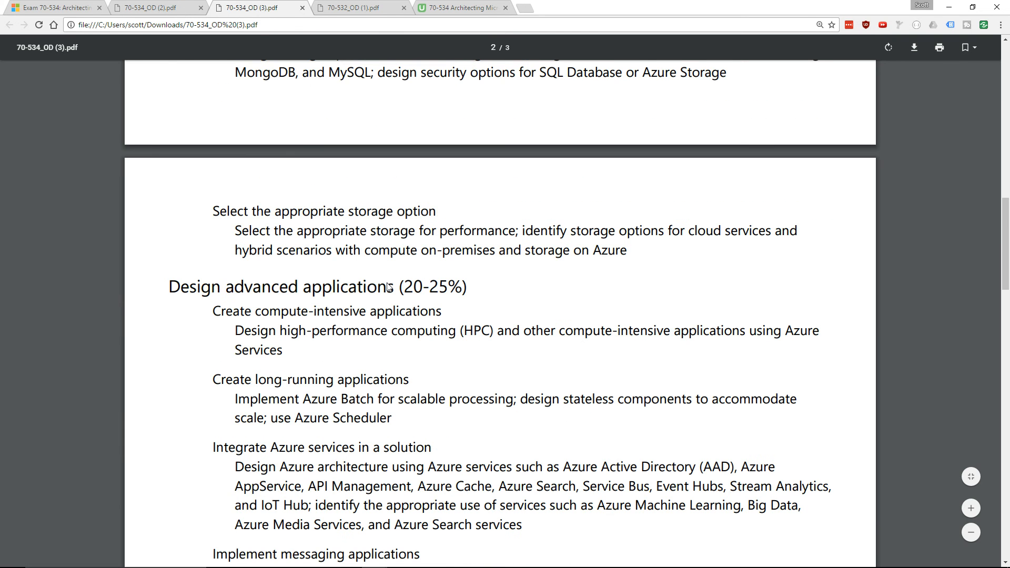
{"action": "left_click", "coordinate": [55, 7]}
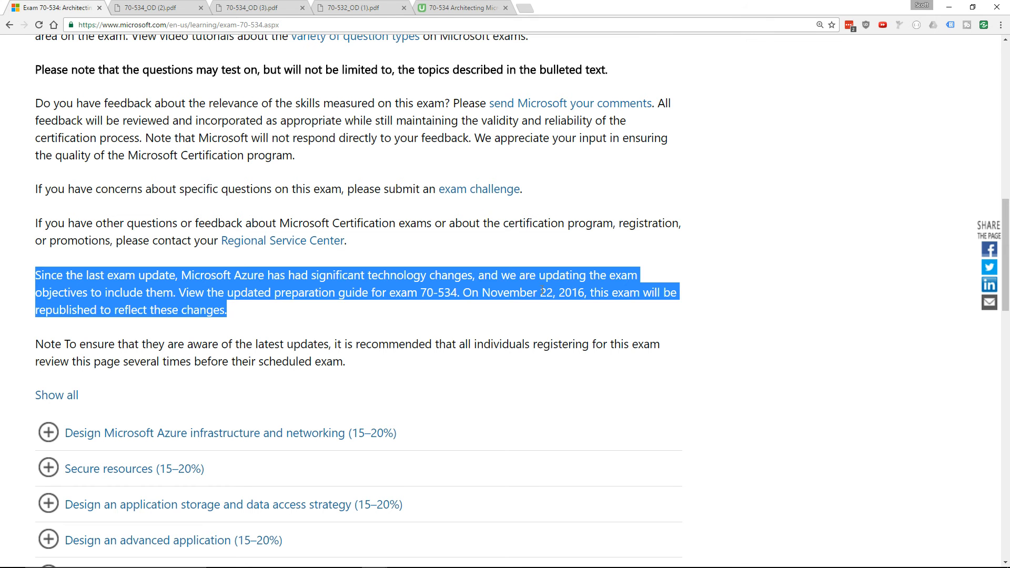
Clear the paragraph selection and highlight the November 22, 2016 republish date
{"action": "left_click", "coordinate": [483, 293]}
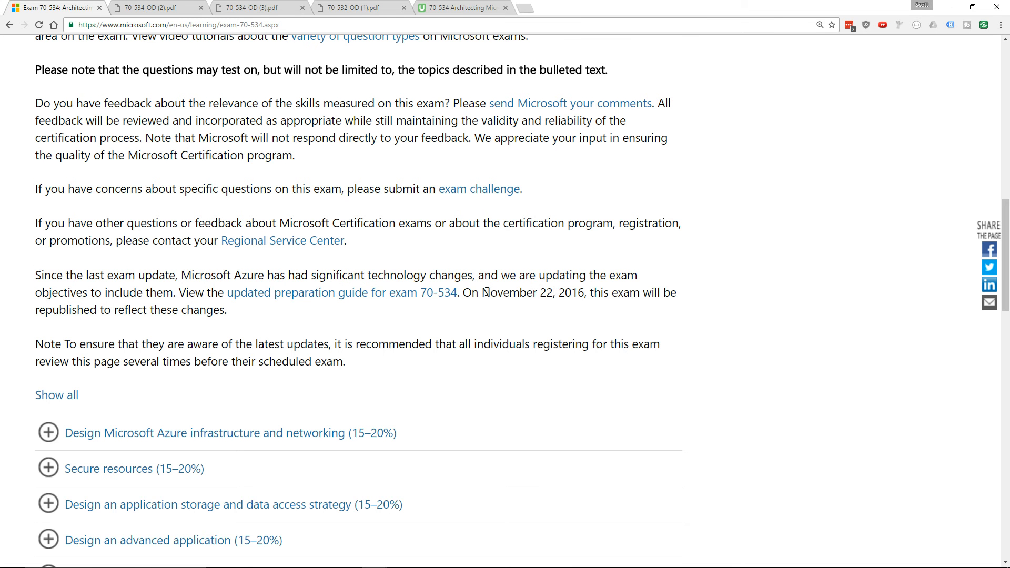
{"action": "double_click", "coordinate": [530, 292]}
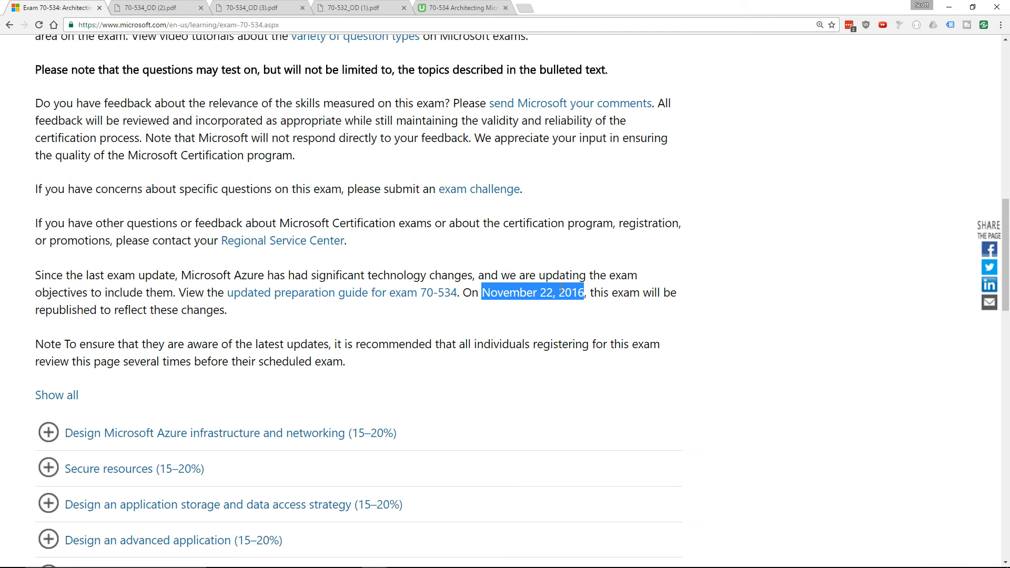
{"action": "mouse_move", "coordinate": [385, 219]}
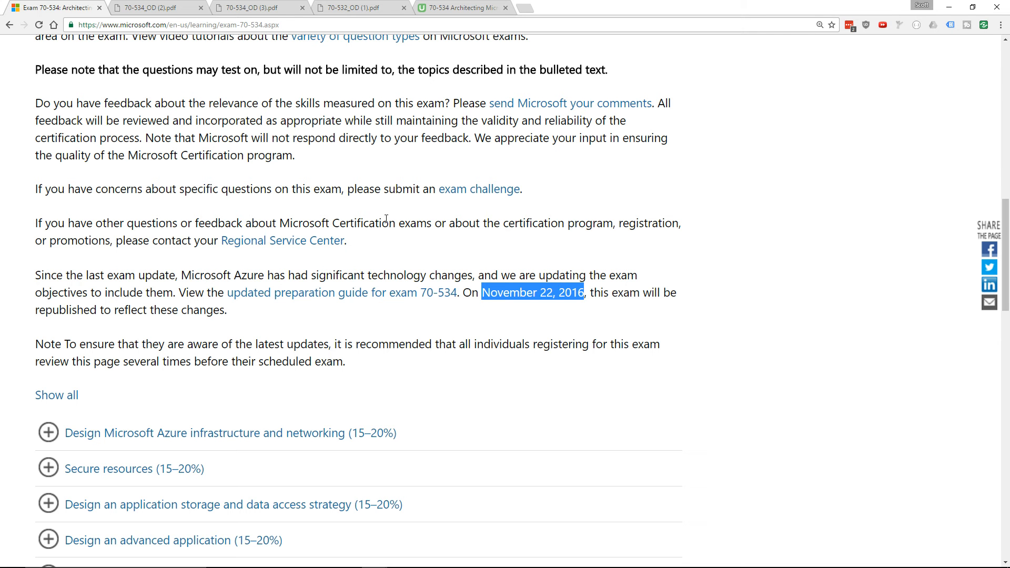
{"action": "mouse_move", "coordinate": [342, 167]}
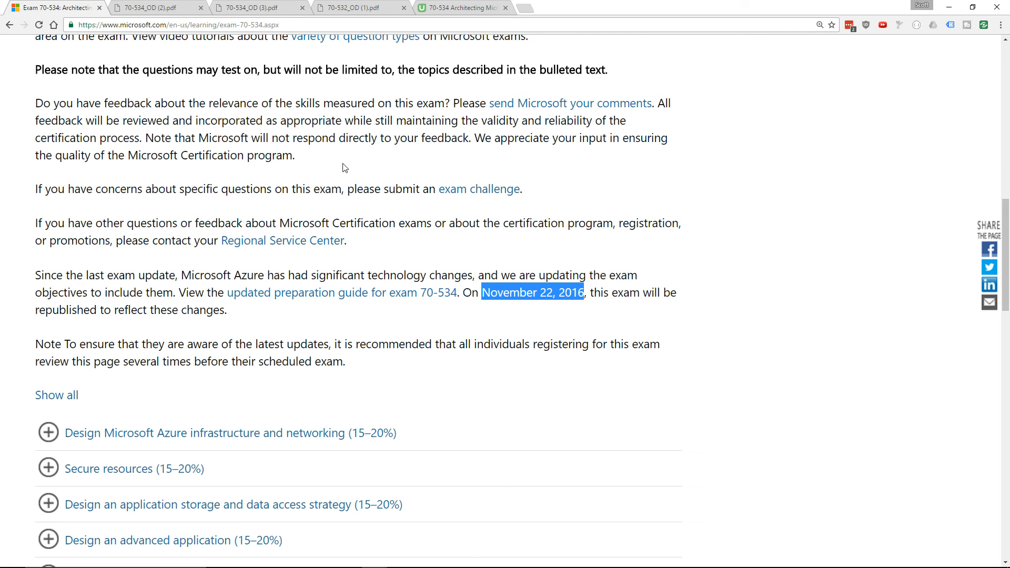
{"action": "mouse_move", "coordinate": [547, 298]}
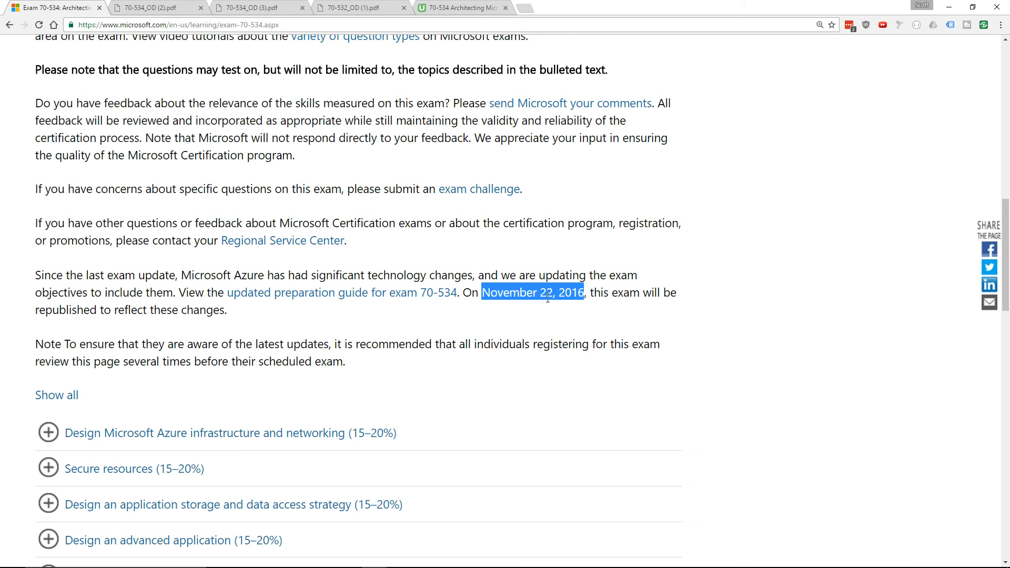
{"action": "mouse_move", "coordinate": [506, 277]}
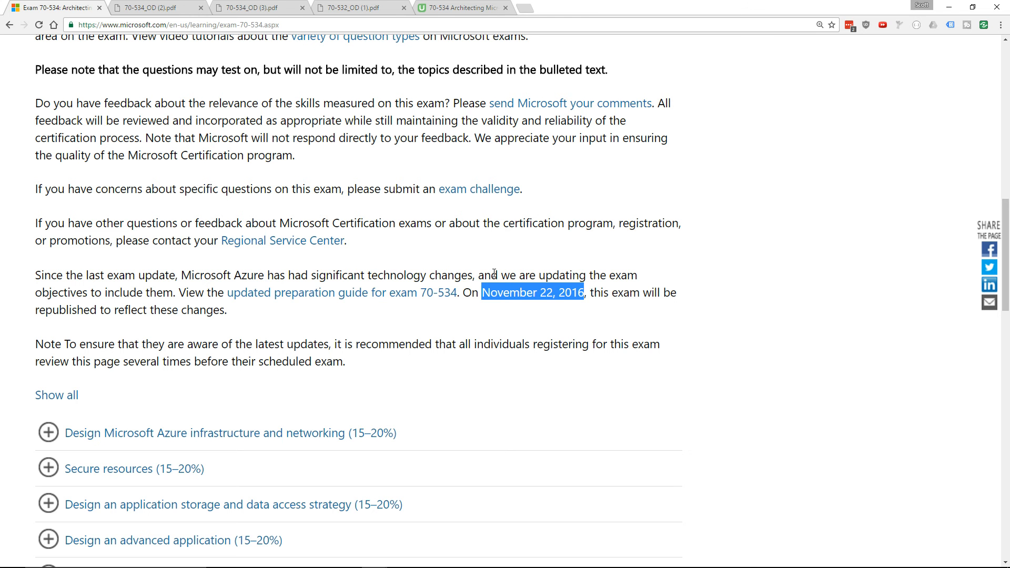
{"action": "mouse_move", "coordinate": [544, 289]}
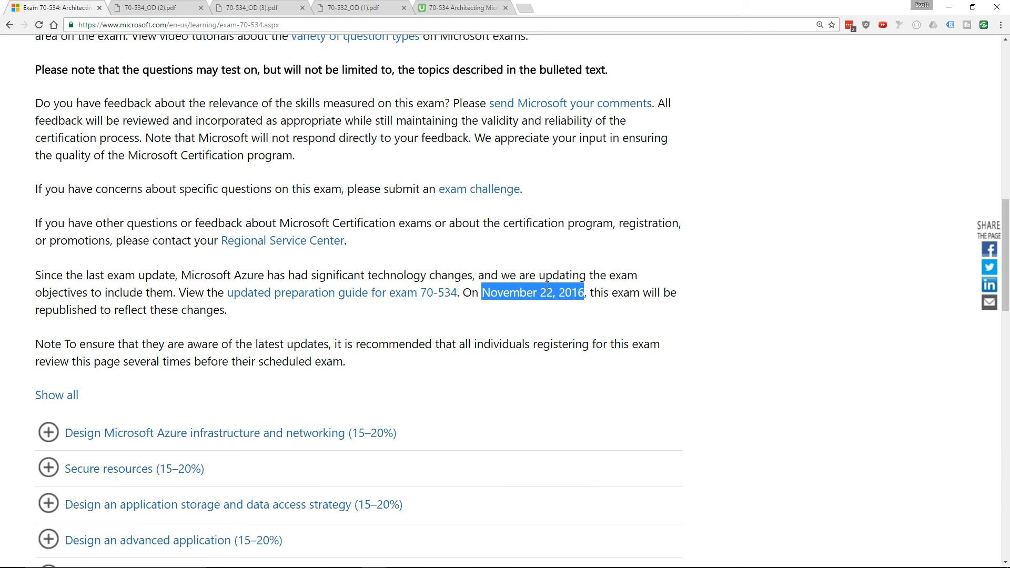
{"action": "mouse_move", "coordinate": [380, 72]}
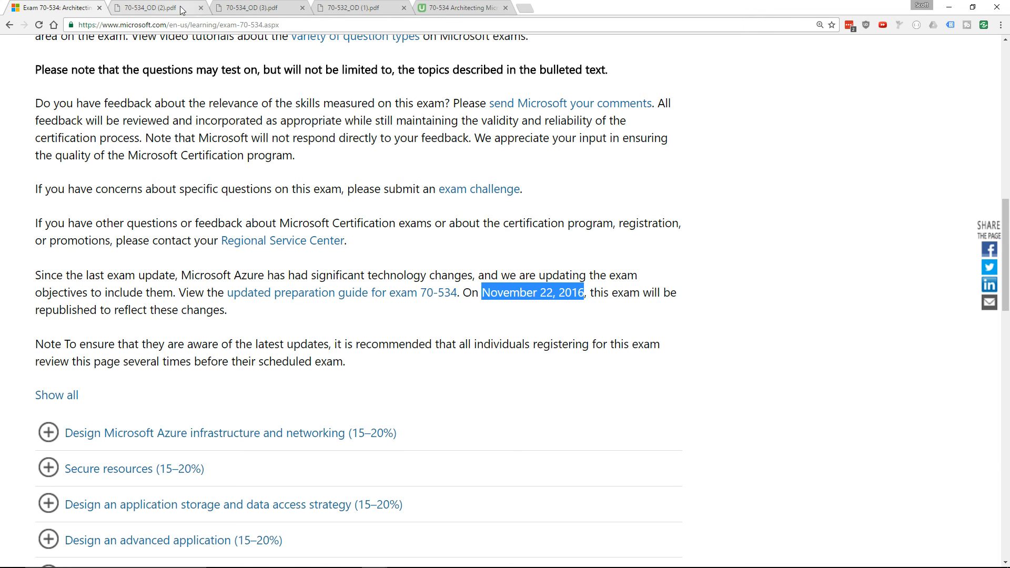
Scroll the updated objectives PDF through its web/mobile apps and security sections
{"action": "left_click", "coordinate": [251, 7]}
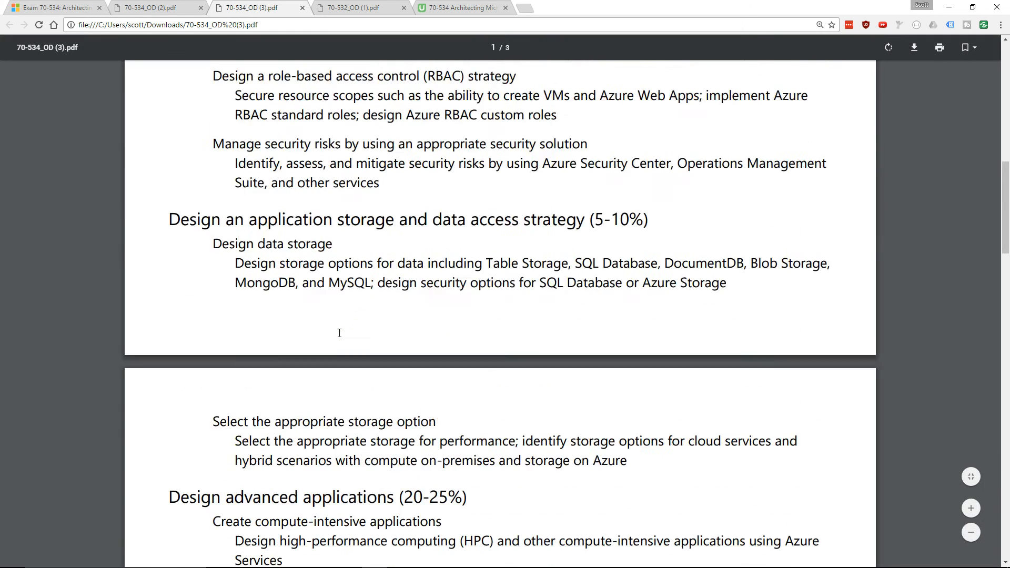
{"action": "scroll", "scroll_direction": "up", "scroll_amount": 3}
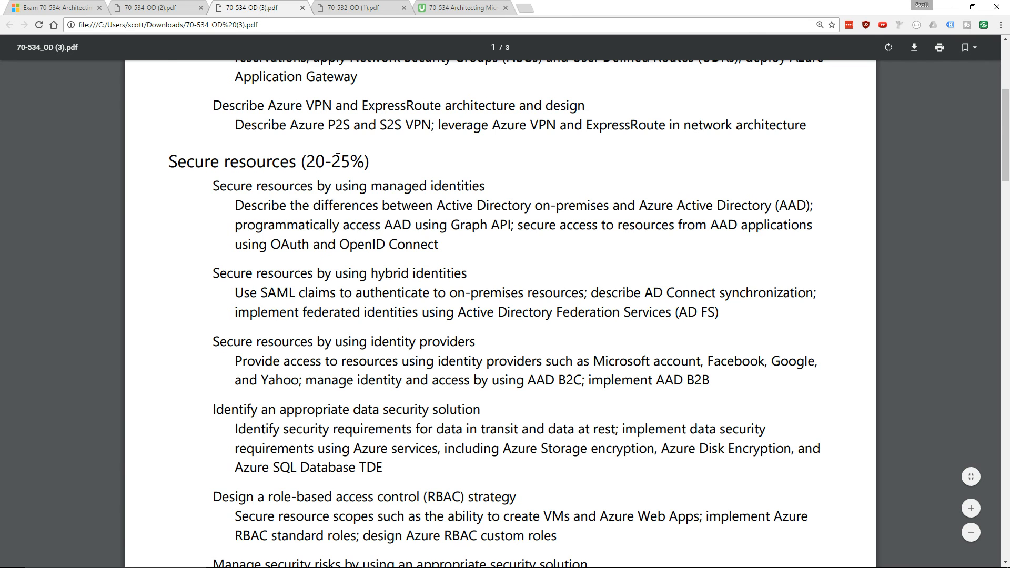
{"action": "scroll", "scroll_direction": "up", "scroll_amount": 3}
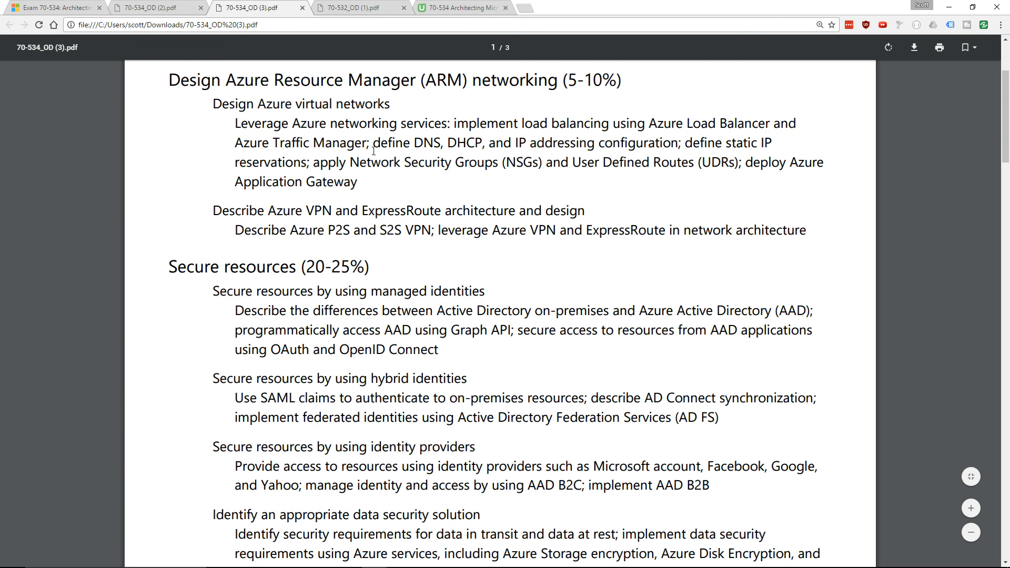
{"action": "scroll", "scroll_direction": "down", "scroll_amount": 3}
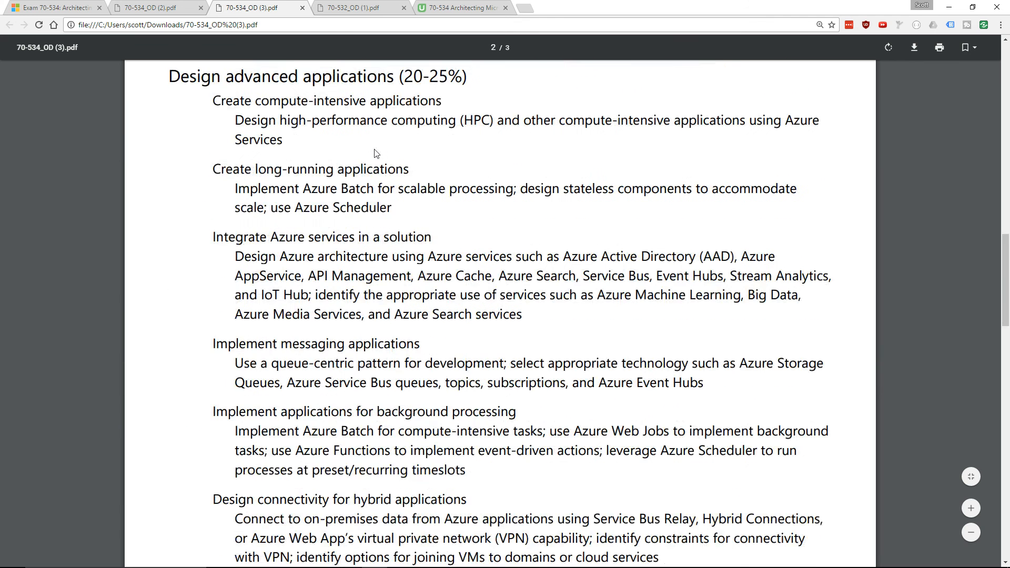
{"action": "scroll", "scroll_direction": "down", "scroll_amount": 3}
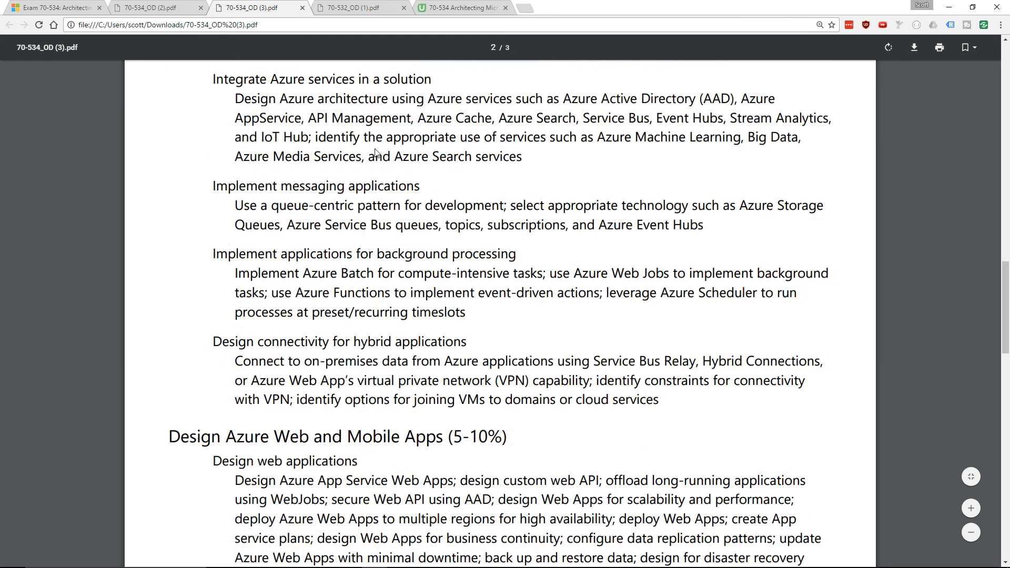
{"action": "mouse_move", "coordinate": [739, 112]}
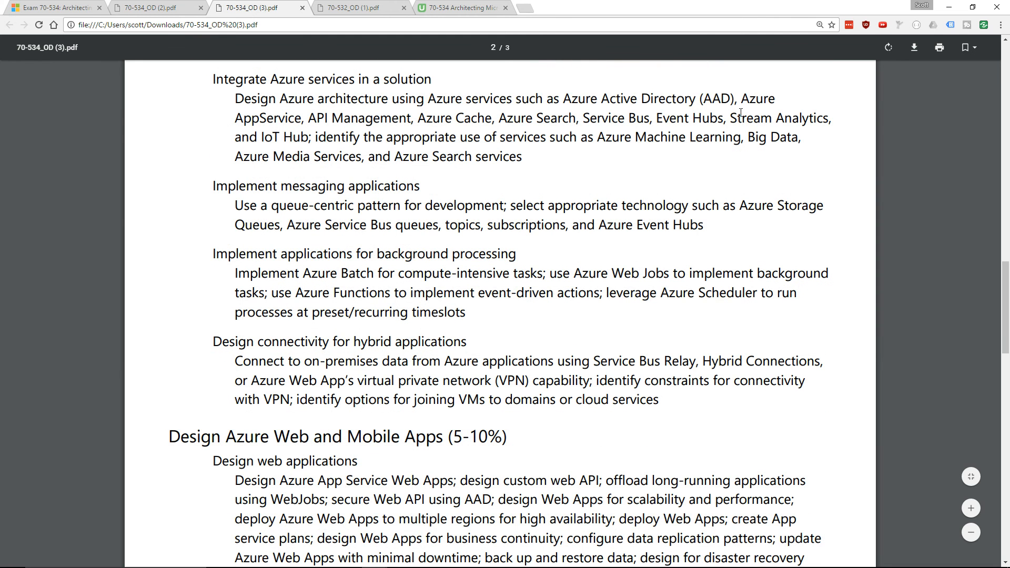
{"action": "double_click", "coordinate": [778, 118]}
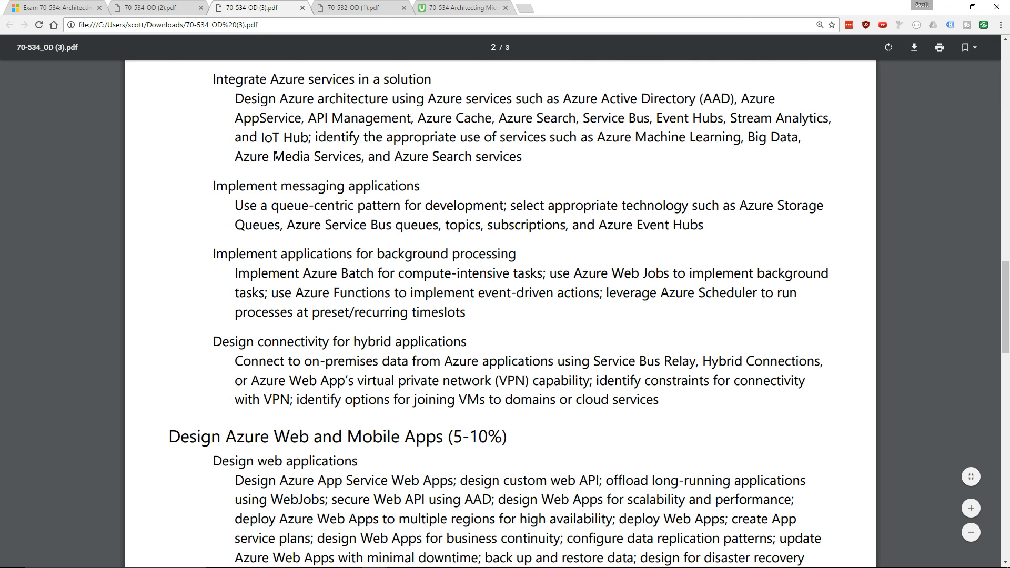
{"action": "scroll", "scroll_direction": "down", "scroll_amount": 3}
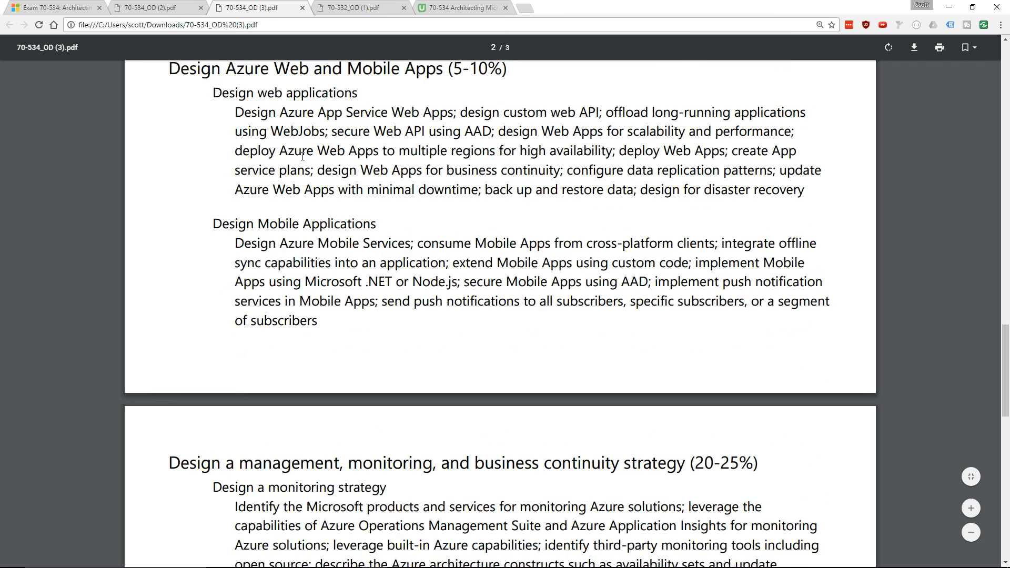
{"action": "scroll", "scroll_direction": "up", "scroll_amount": 3}
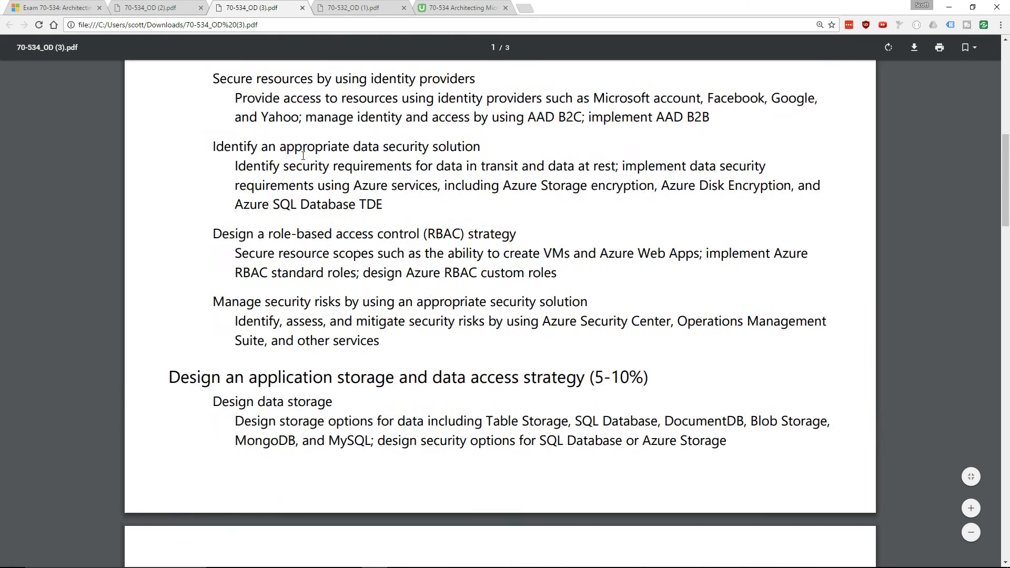
{"action": "scroll", "scroll_direction": "up", "scroll_amount": 3}
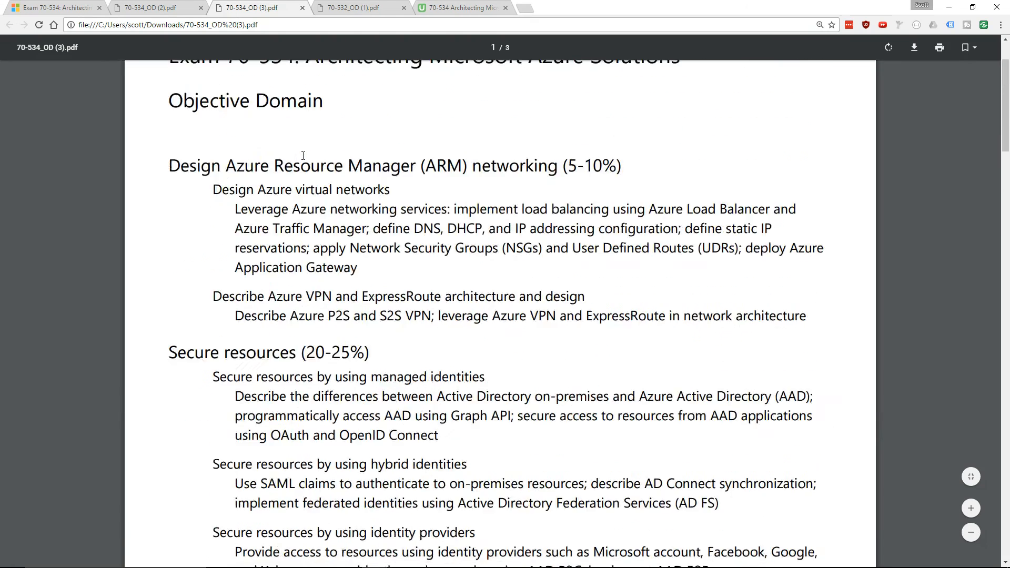
Check the older June 2016 PDF, then return to the updated PDF's opening page
{"action": "left_click", "coordinate": [153, 7]}
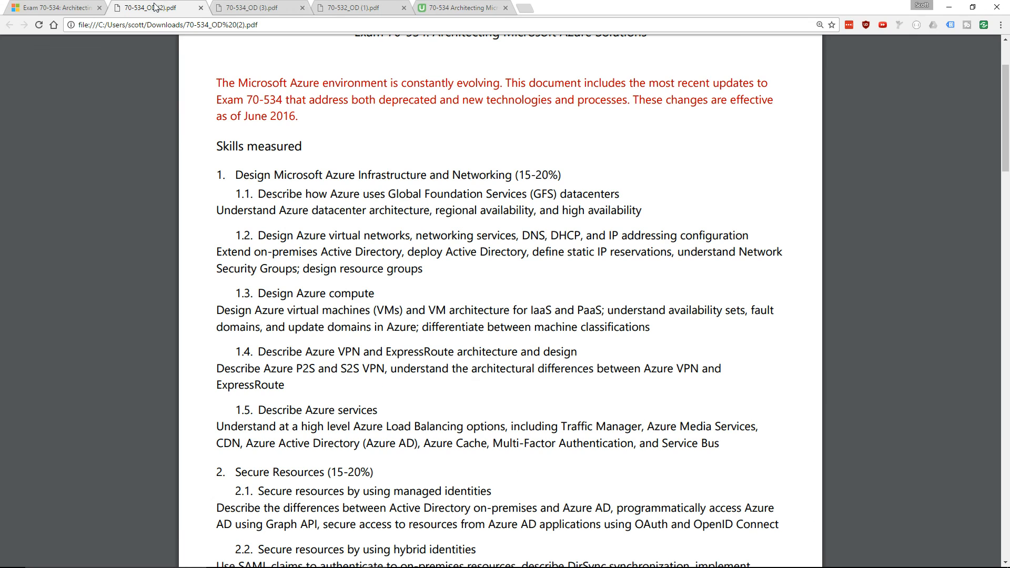
{"action": "left_click", "coordinate": [251, 7]}
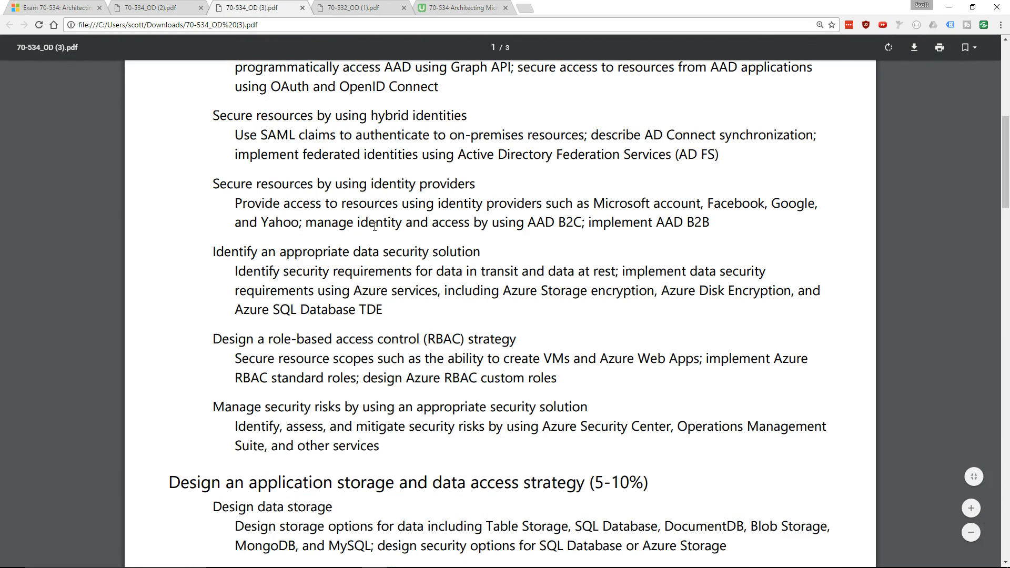
{"action": "scroll", "scroll_direction": "down", "scroll_amount": 3}
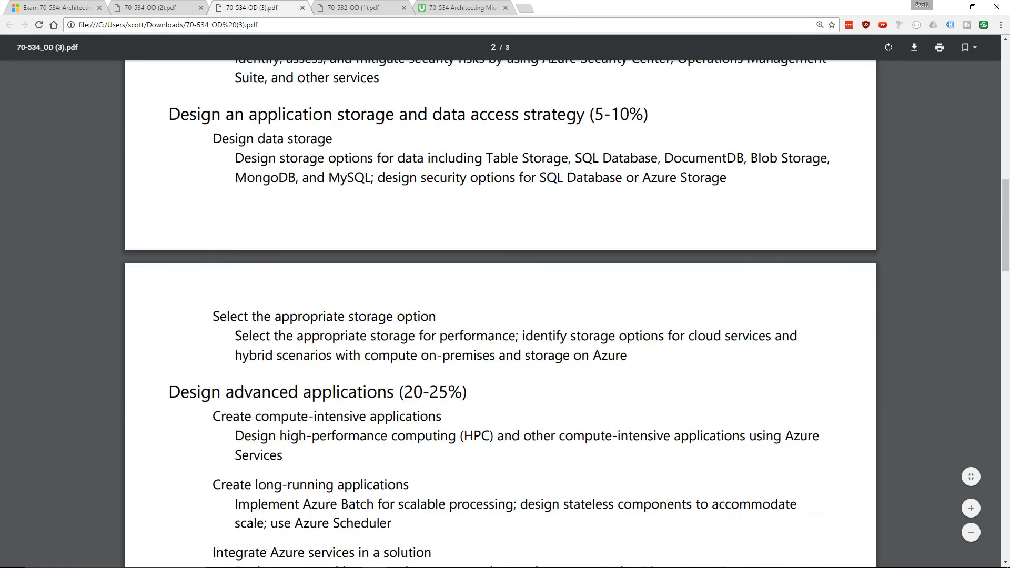
{"action": "scroll", "scroll_direction": "up", "scroll_amount": 3}
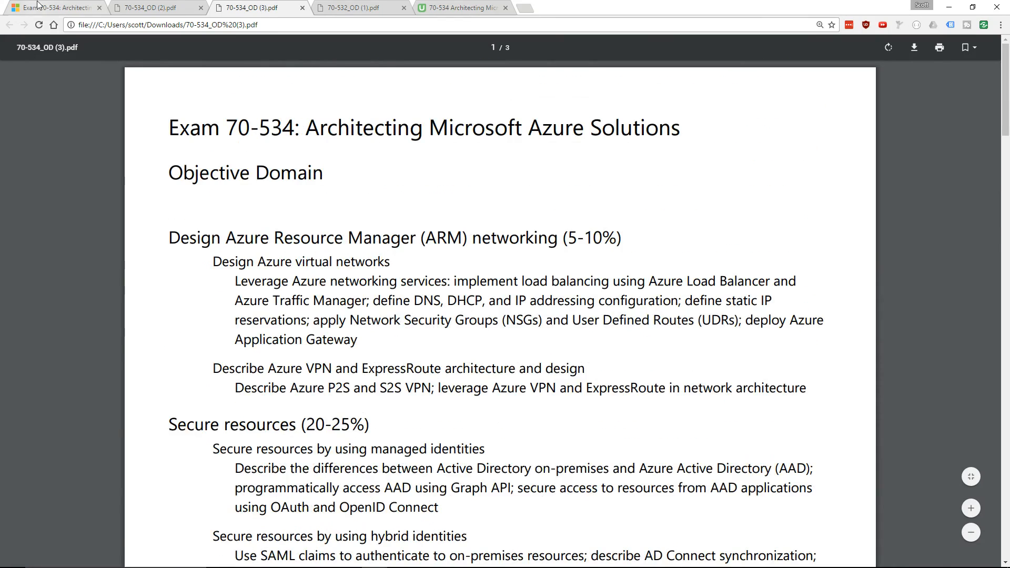
Return to the Exam 70-534 page showing the November 22, 2016 update announcement
{"action": "left_click", "coordinate": [51, 7]}
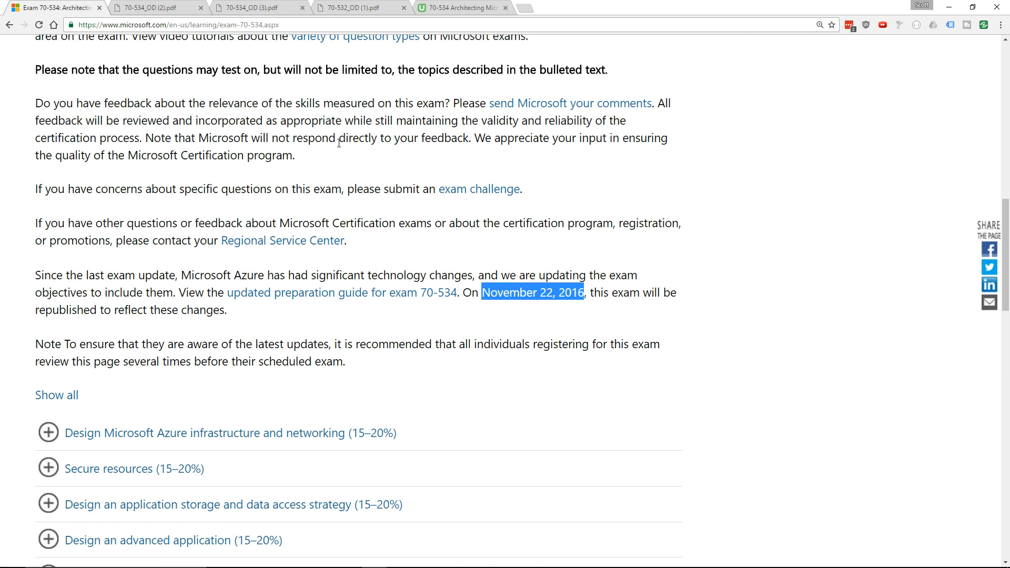
{"action": "scroll", "scroll_direction": "up", "scroll_amount": 3}
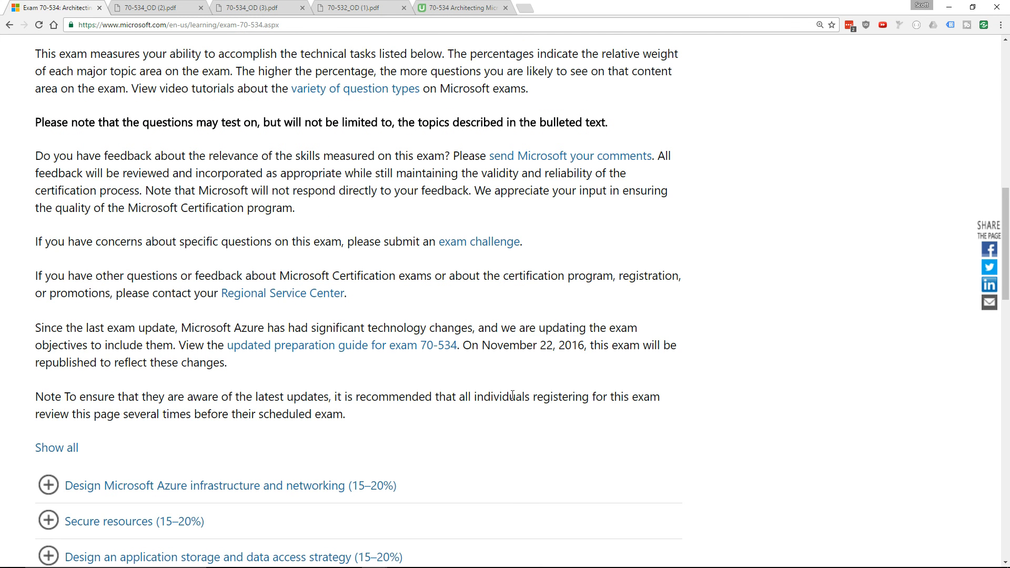
{"action": "mouse_move", "coordinate": [555, 359]}
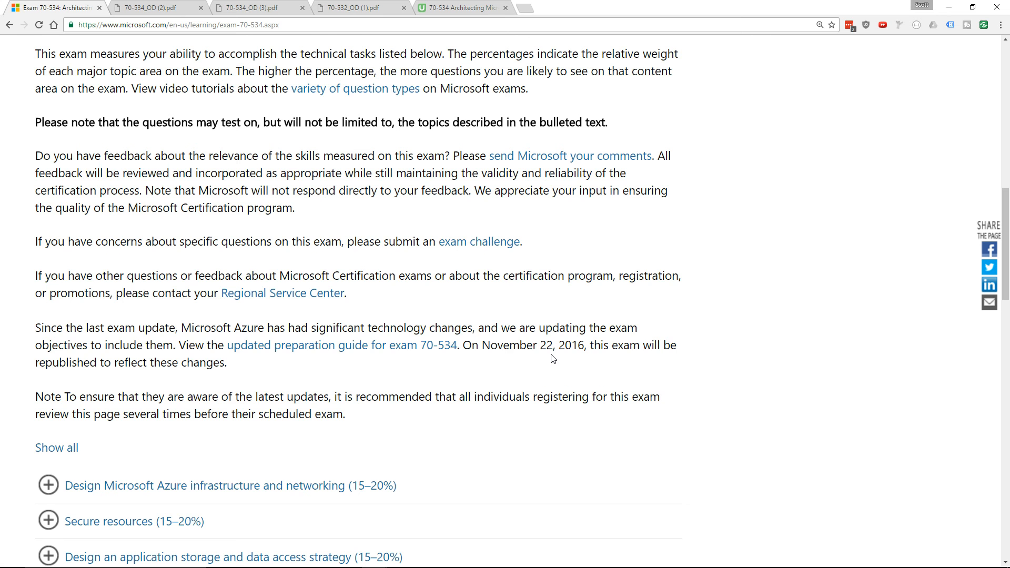
{"action": "scroll", "scroll_direction": "down", "scroll_amount": 3}
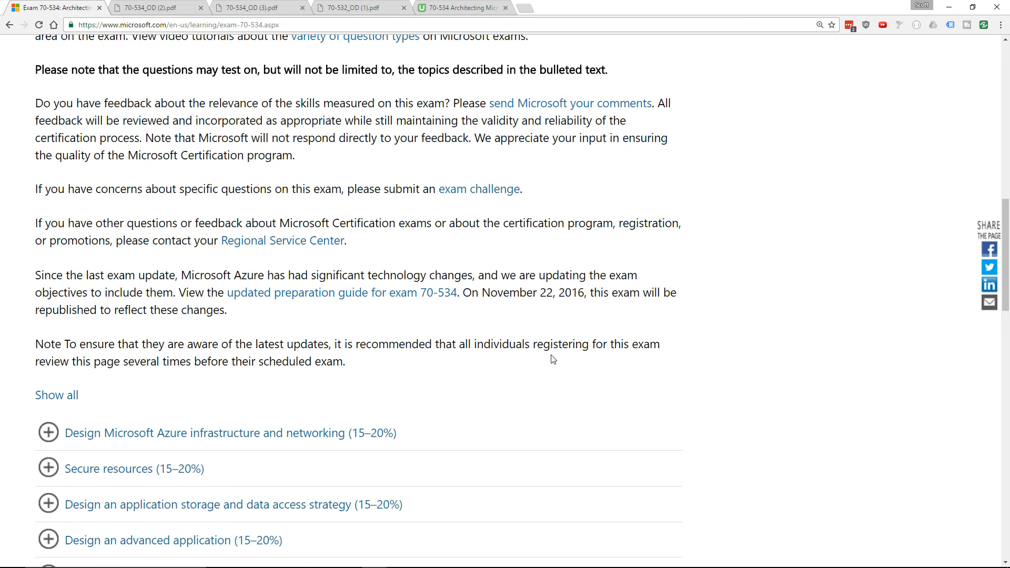